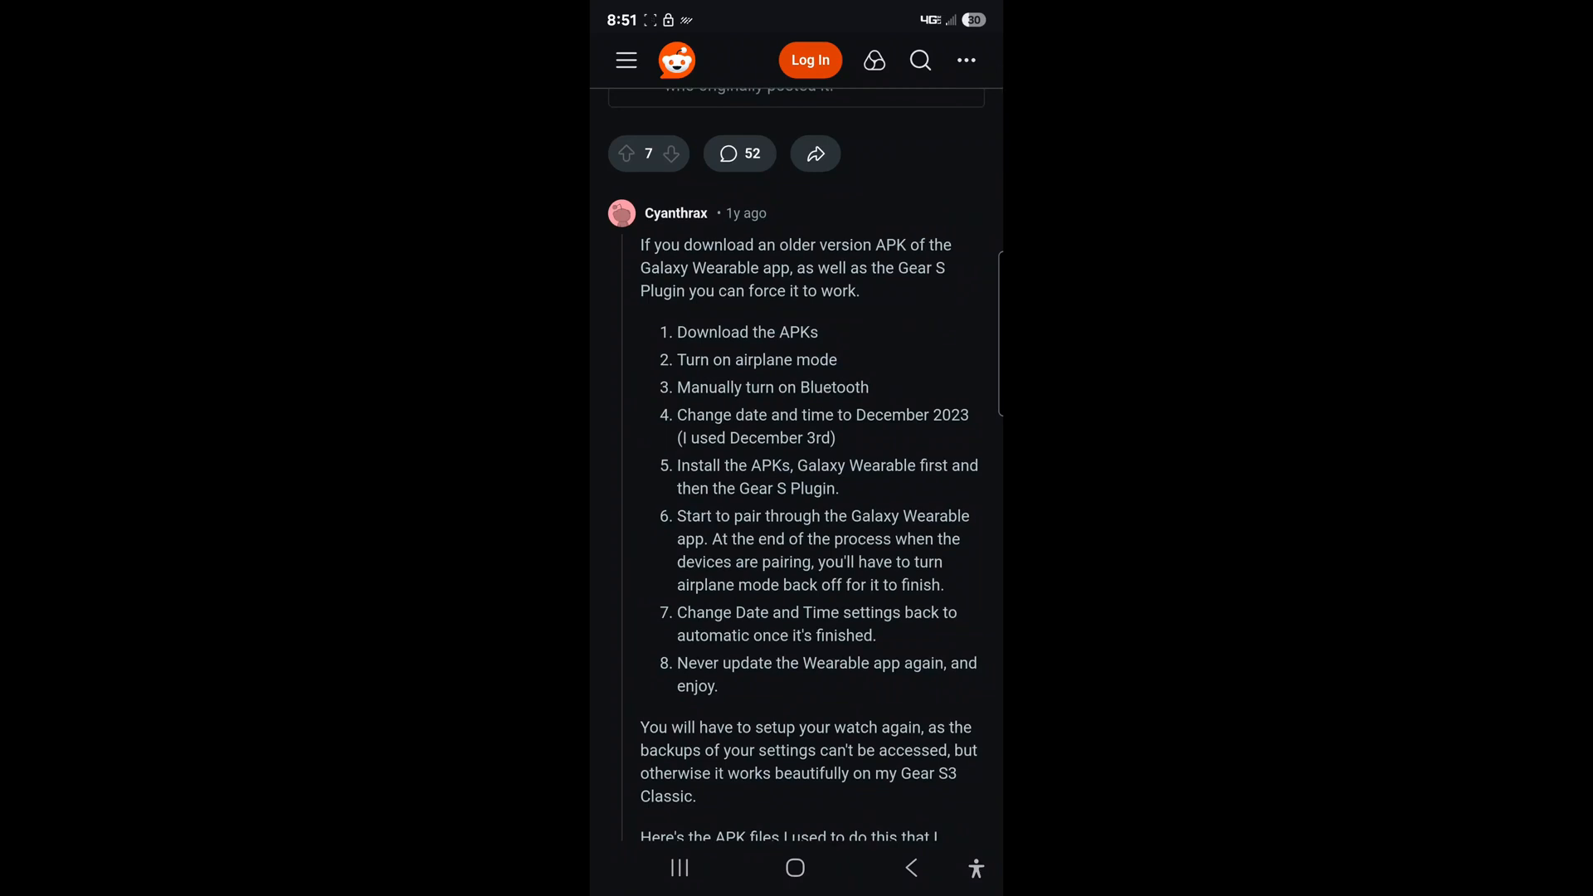
Scroll through the Reddit workaround steps and APK links, then pull down Quick Settings
scroll(down, 3)
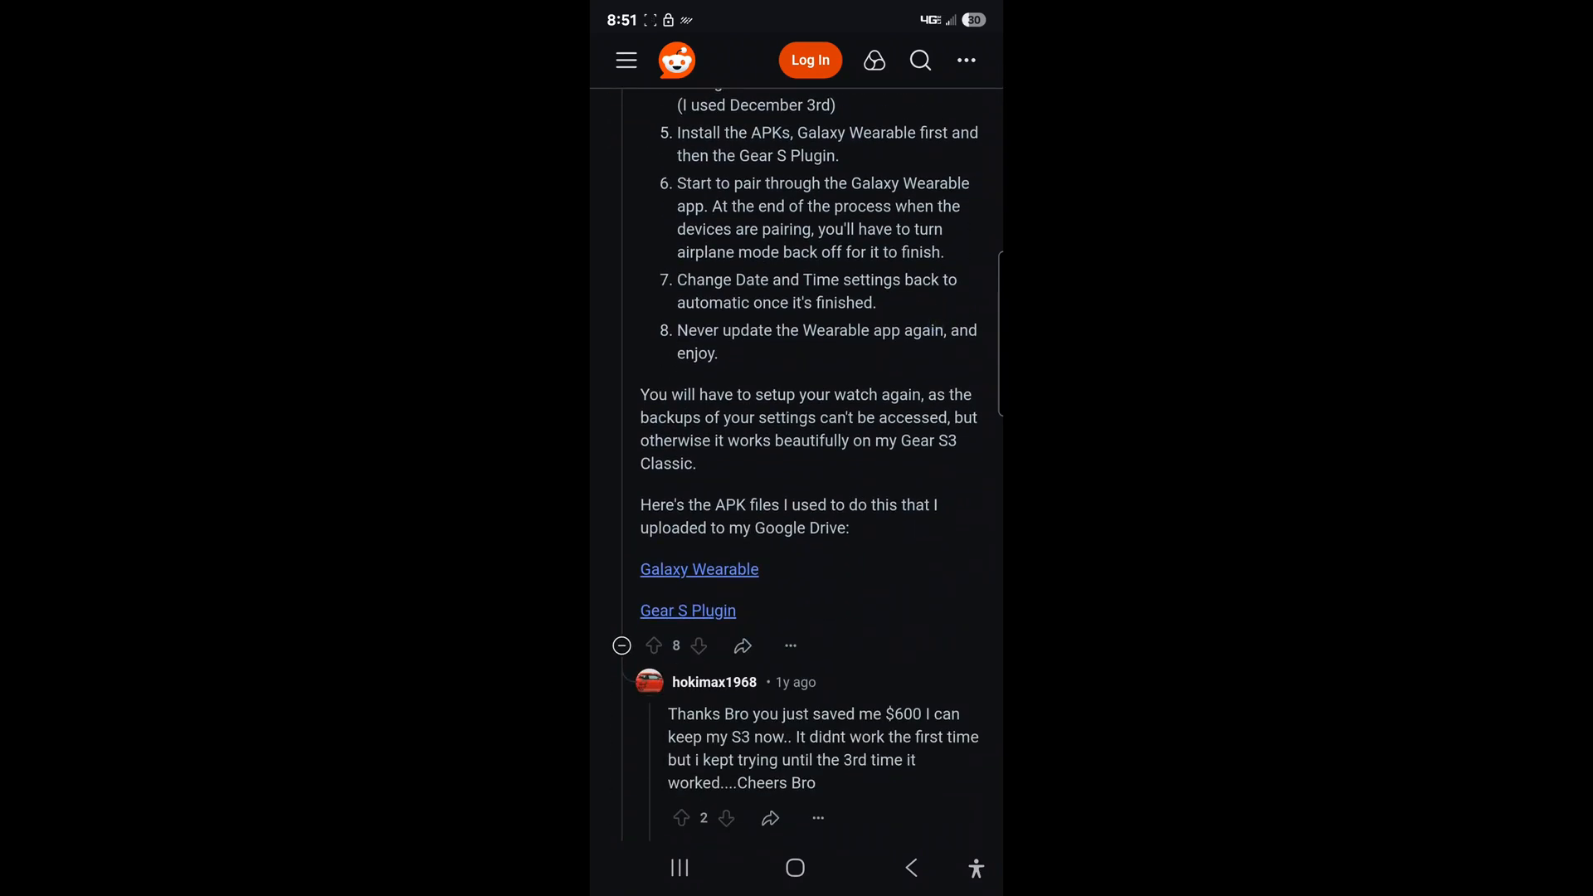
scroll(up, 3)
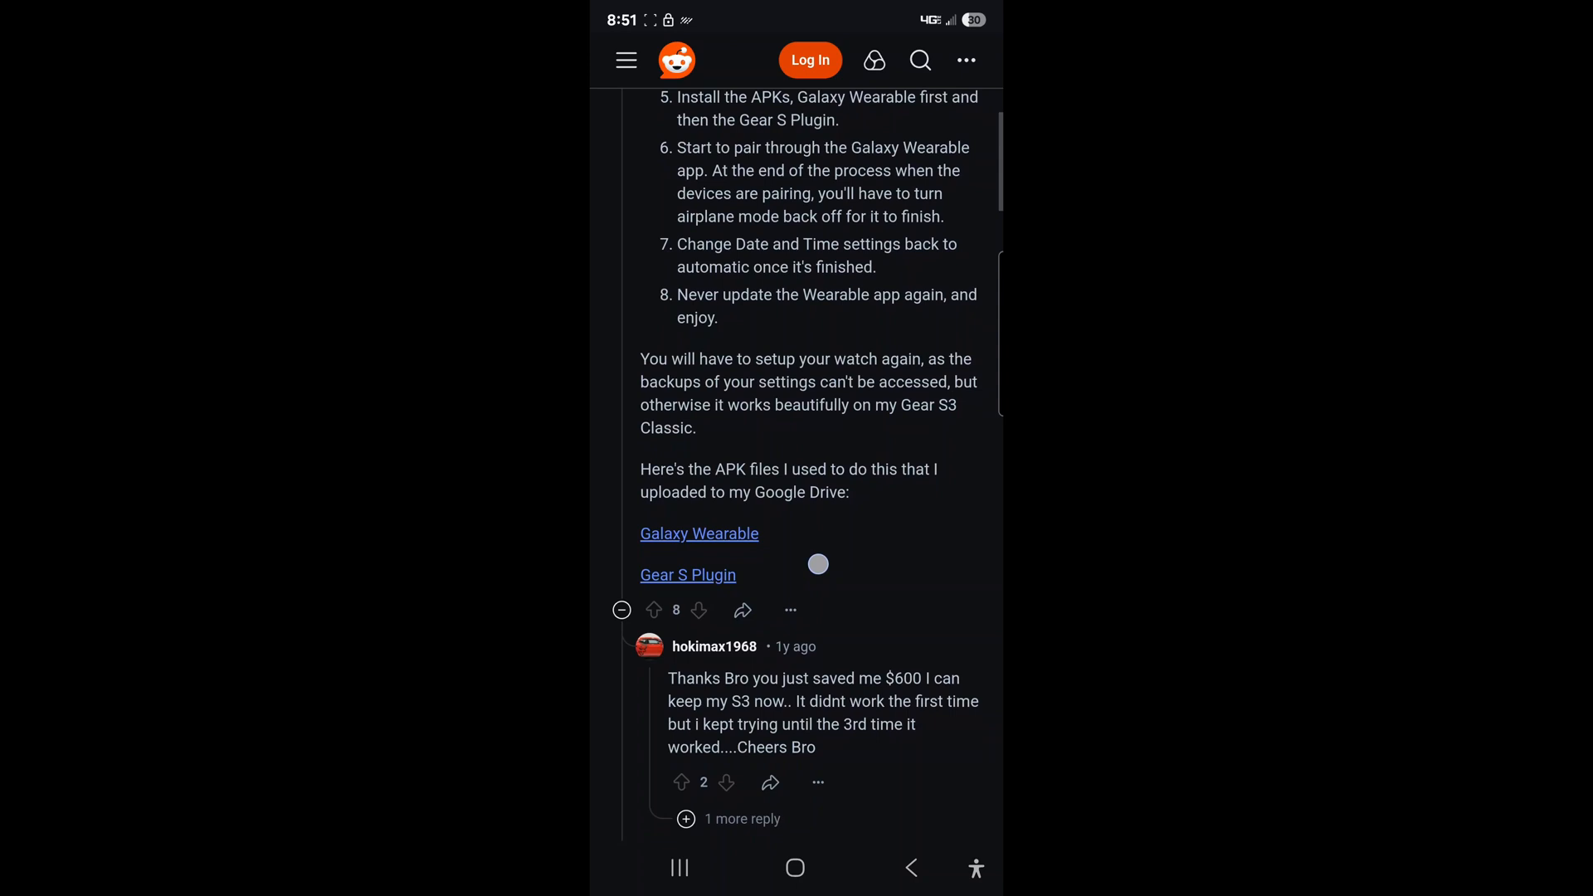
scroll(down, 3)
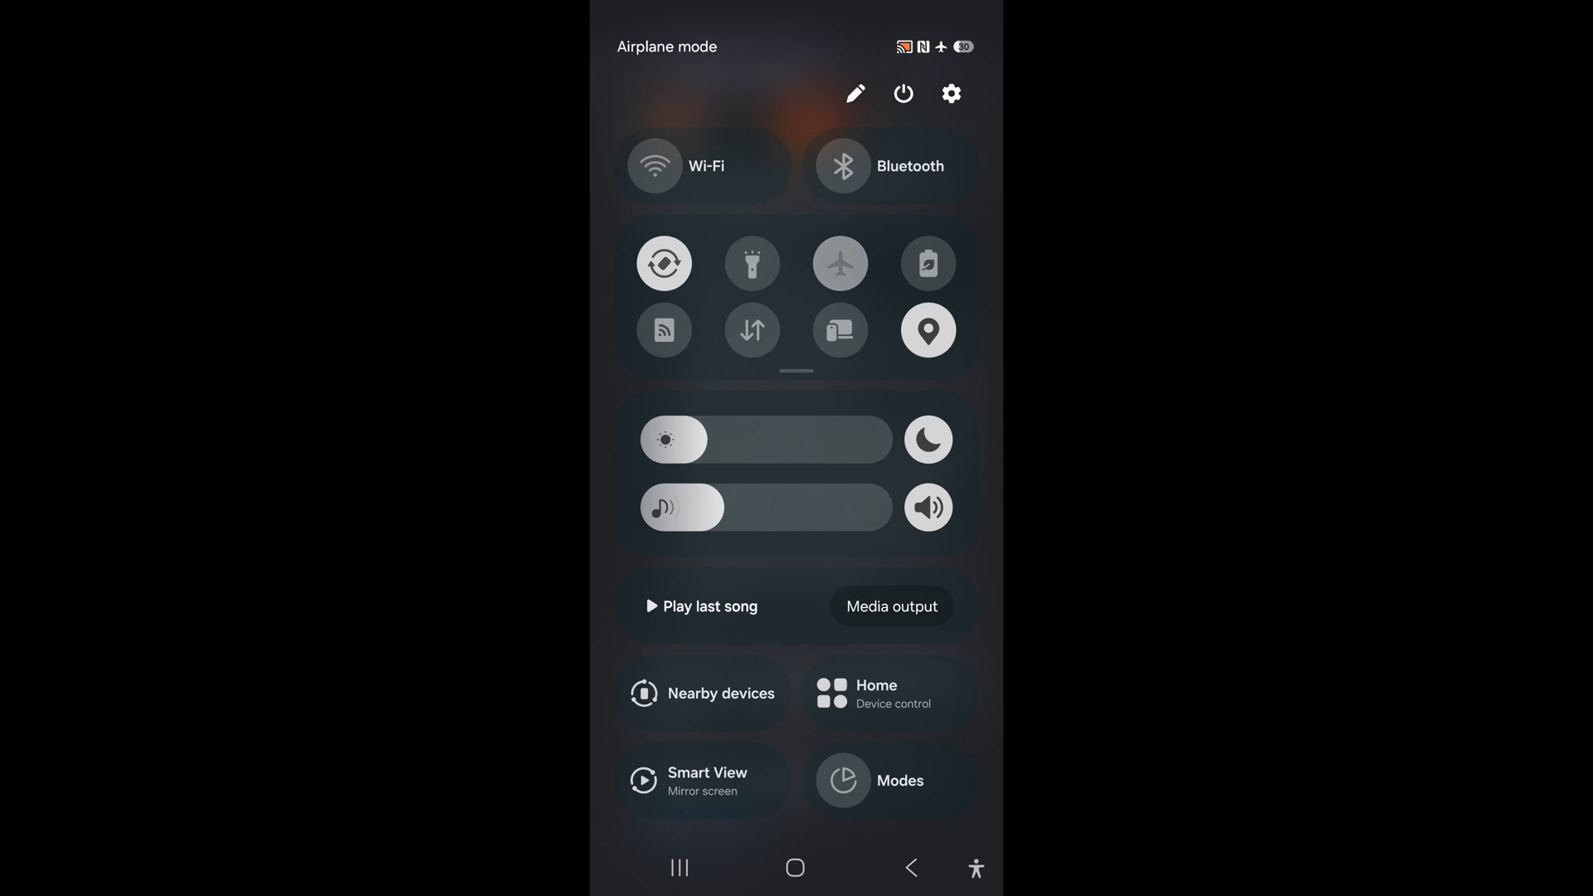
Switch Bluetooth on from Quick Settings with airplane mode on, then reach the Settings search
click(840, 264)
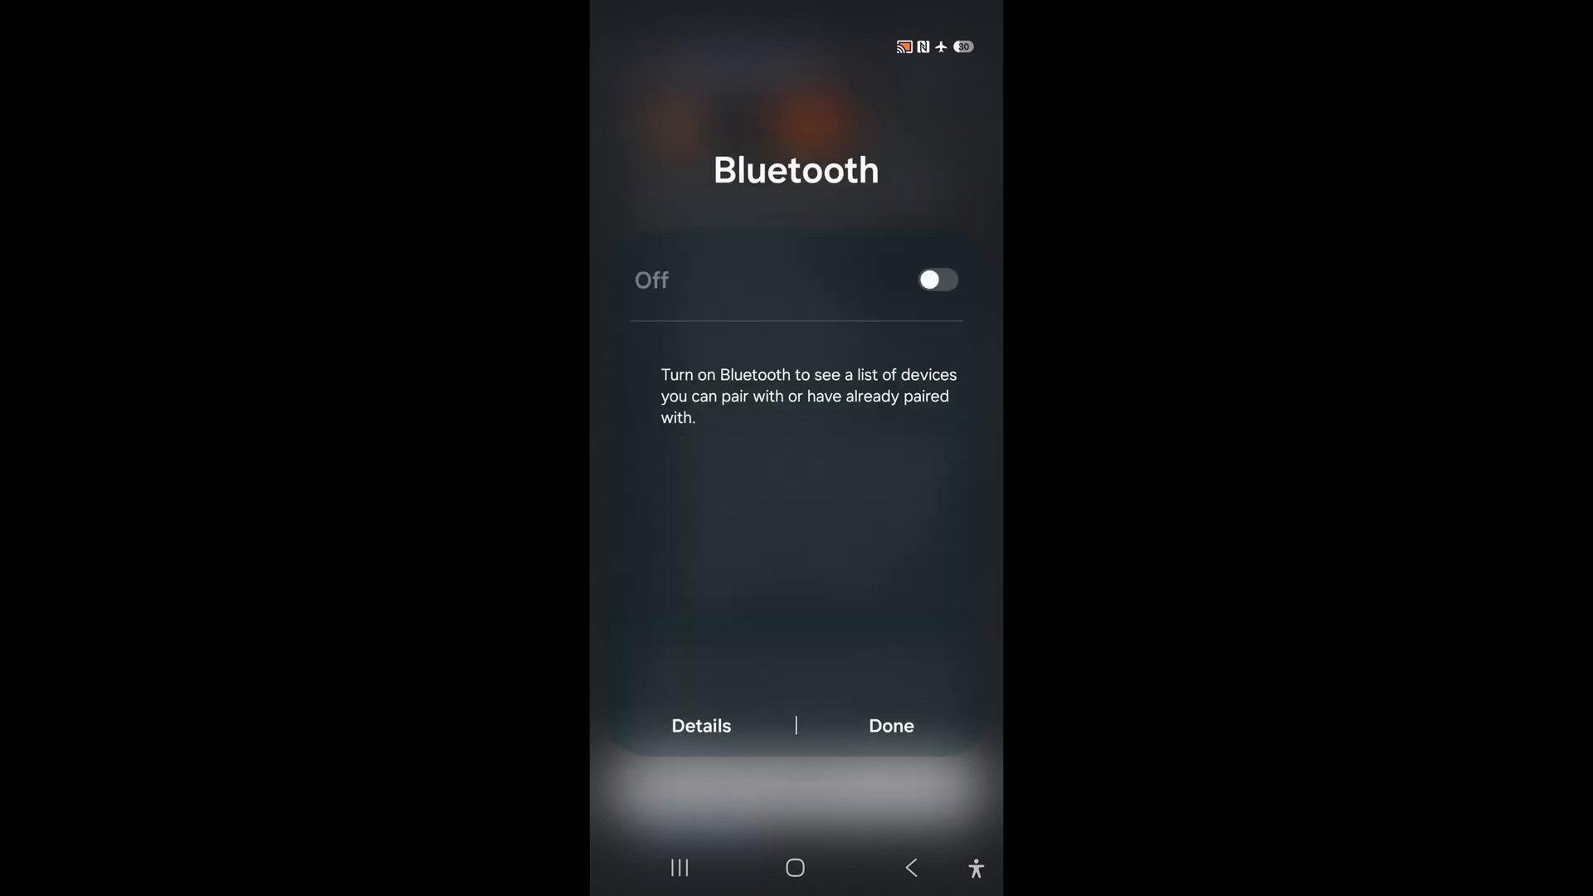
click(936, 279)
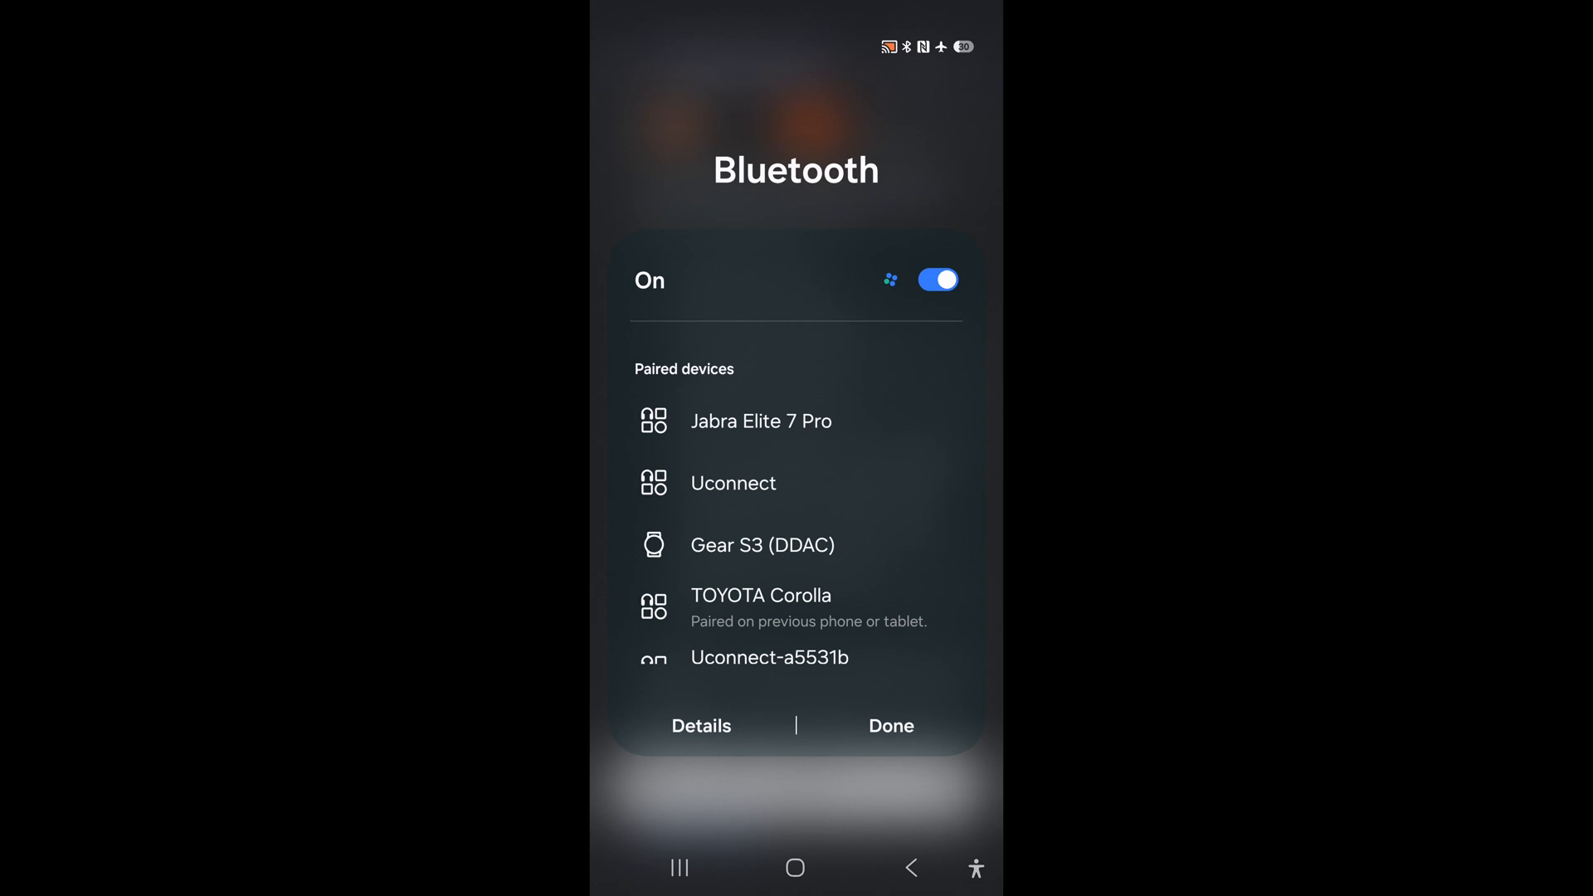
click(889, 725)
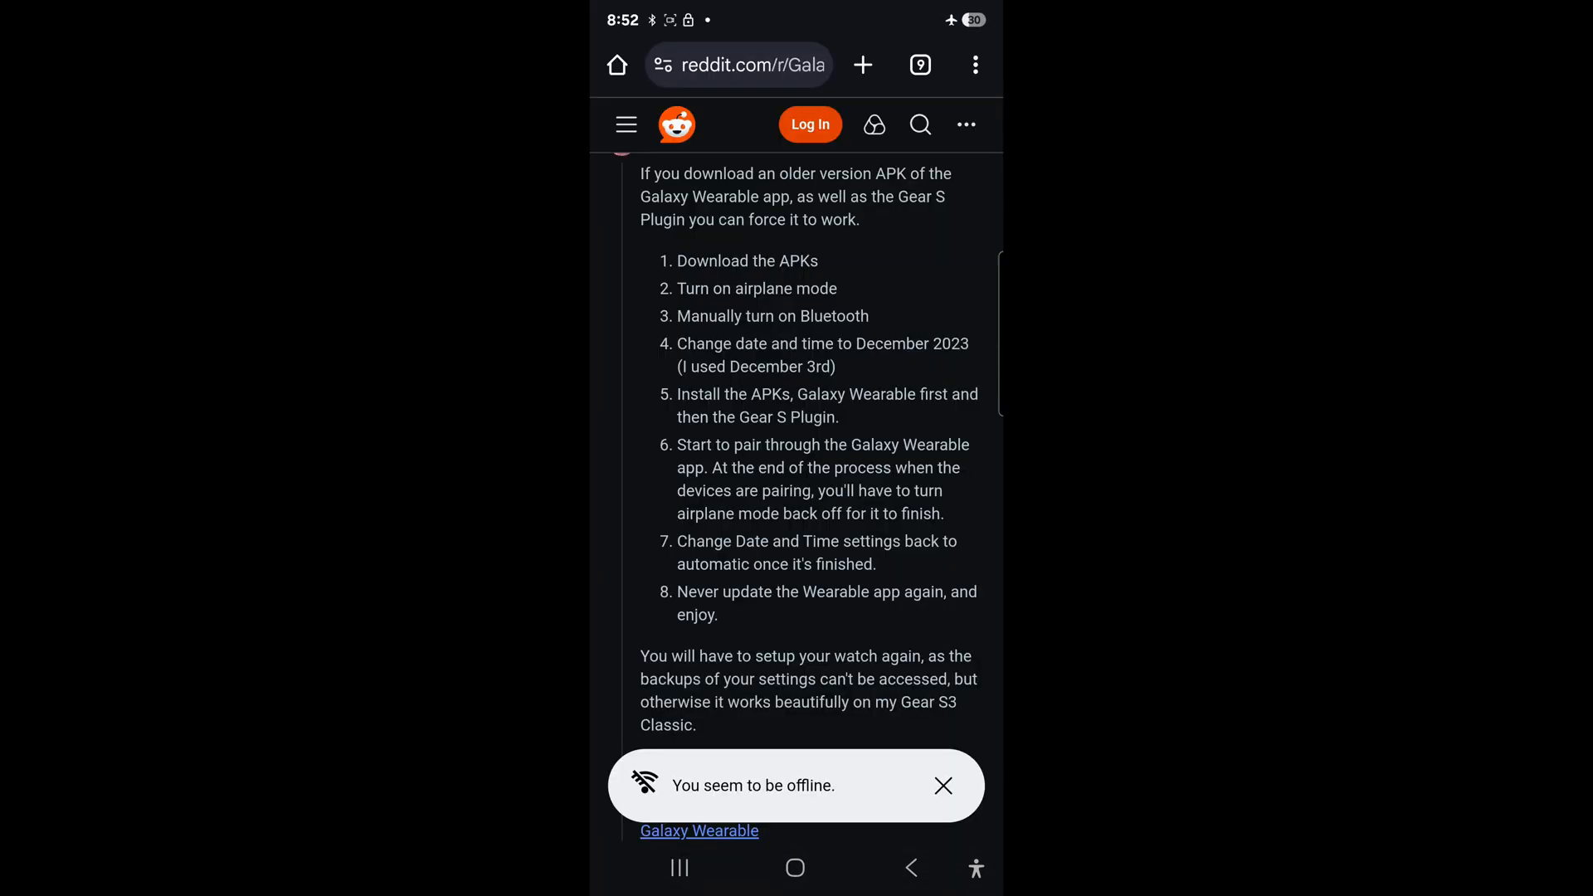
scroll(down, 3)
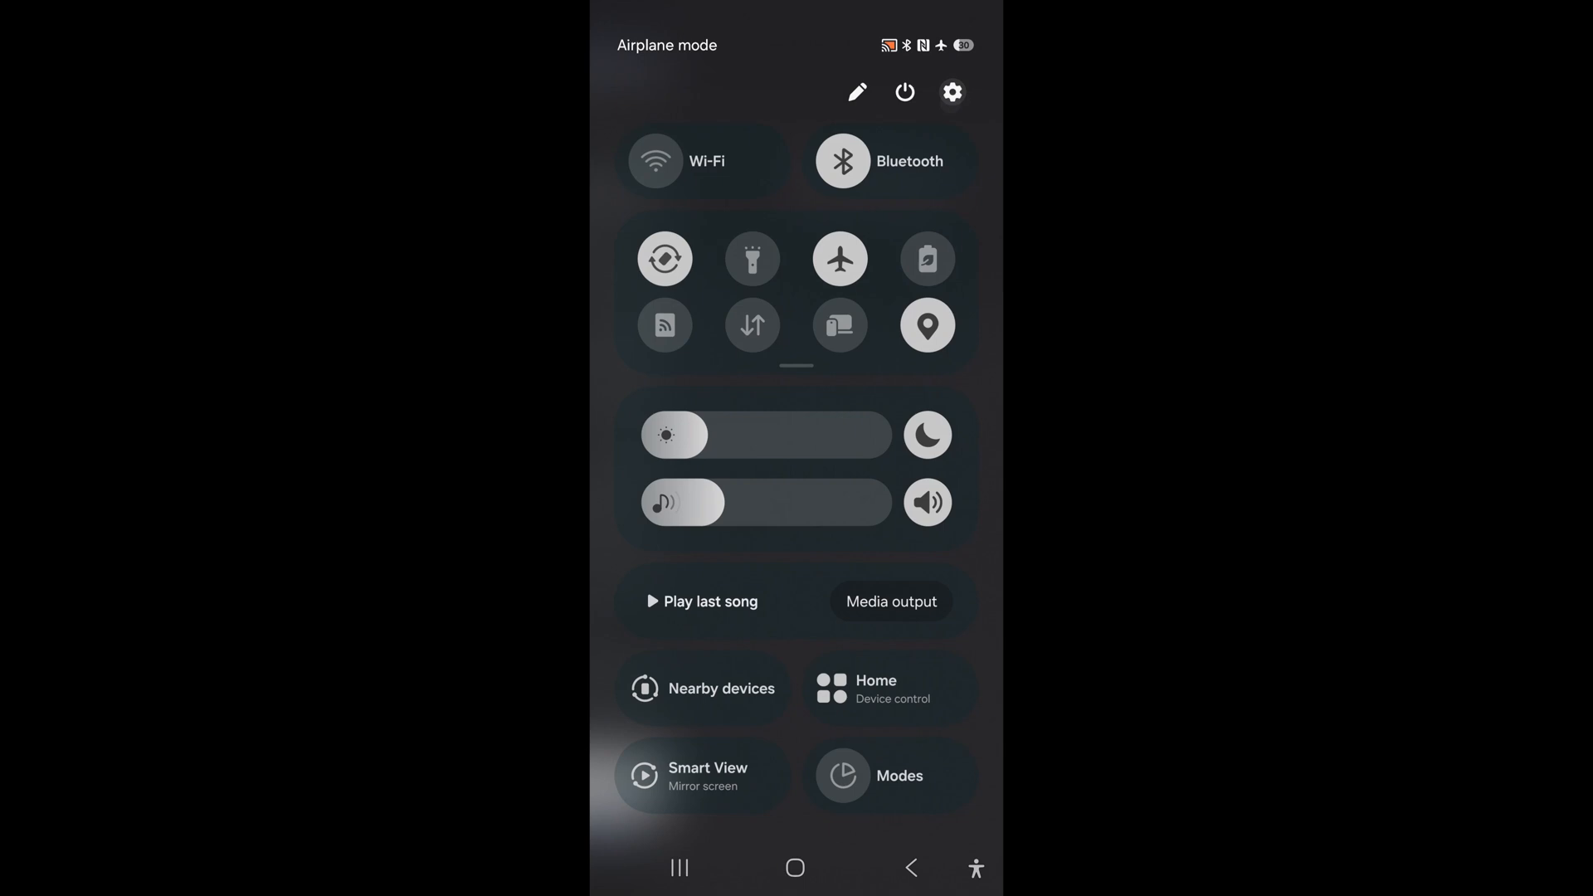
click(951, 93)
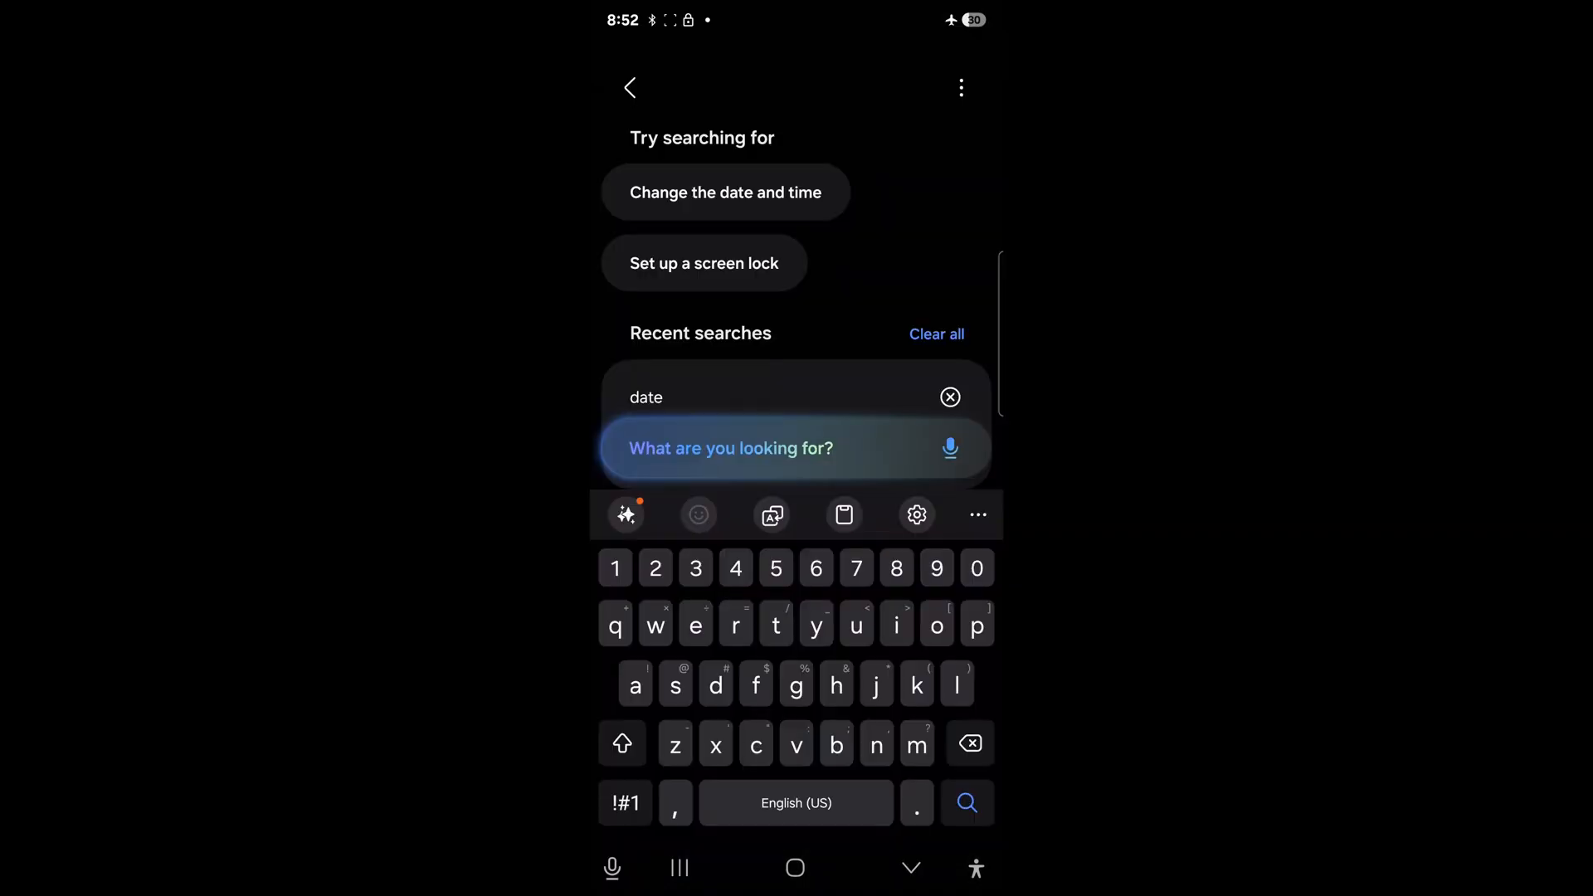
Turn off Automatic date and time, set the date to March 23, 2023, and leave Settings
click(725, 192)
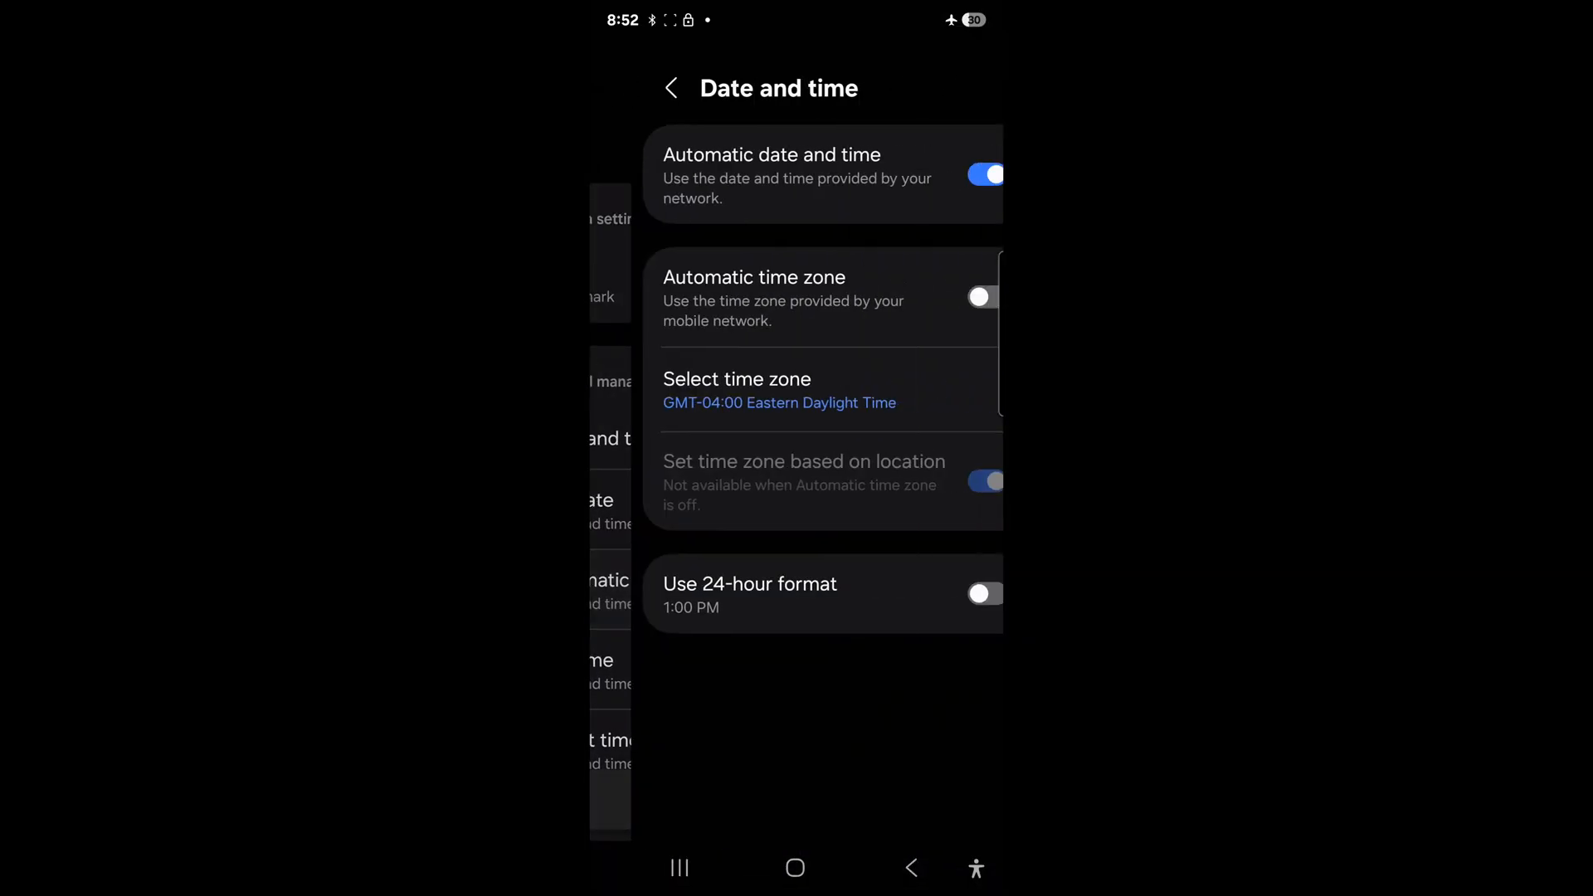
click(981, 174)
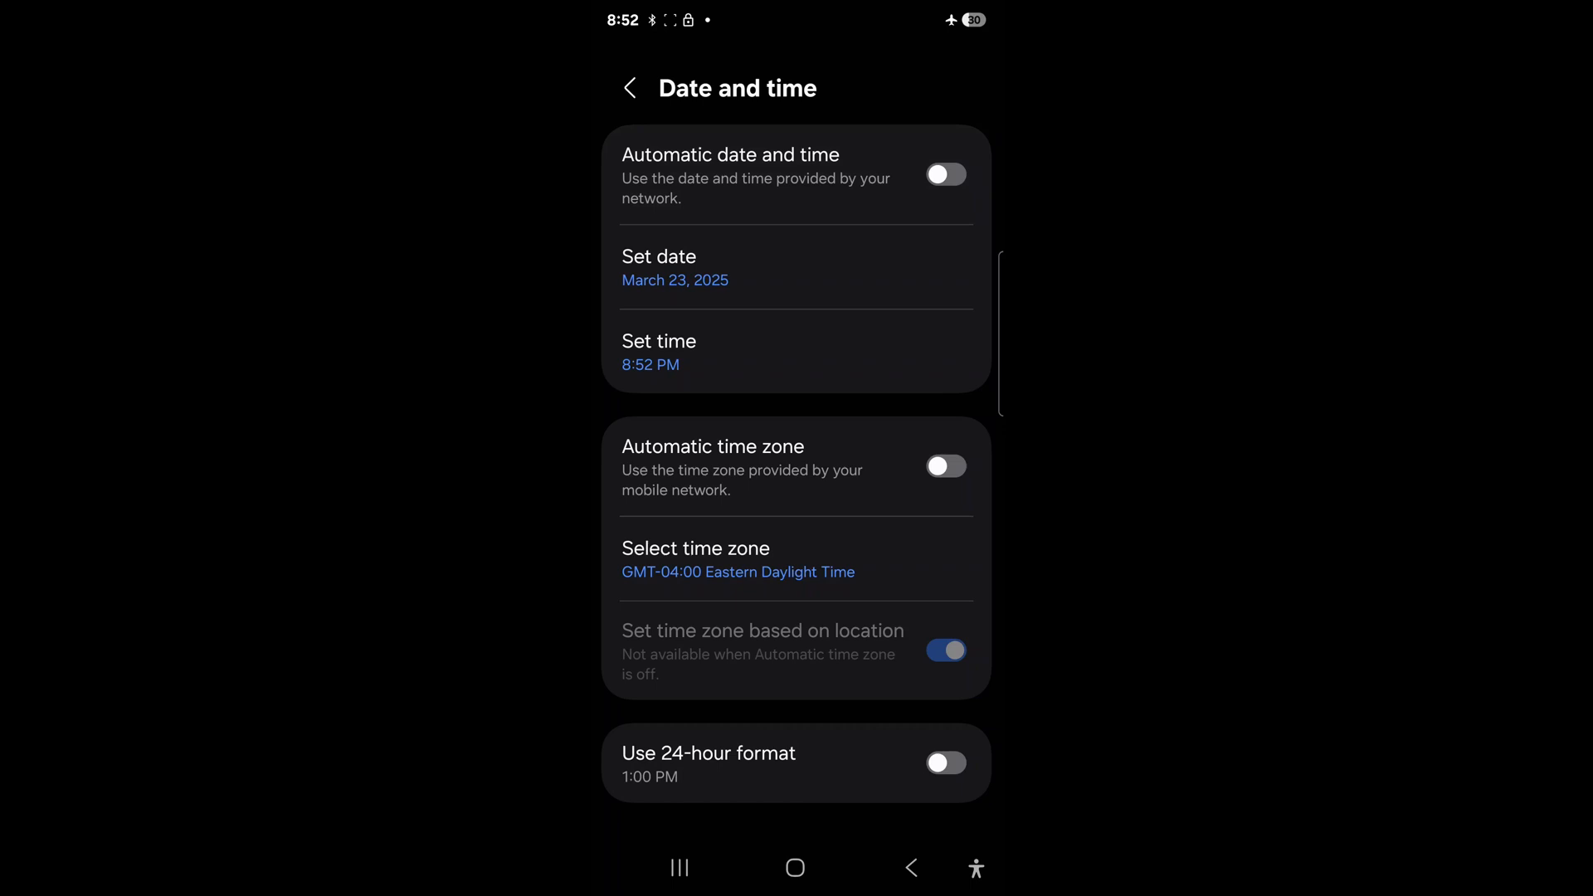
click(675, 268)
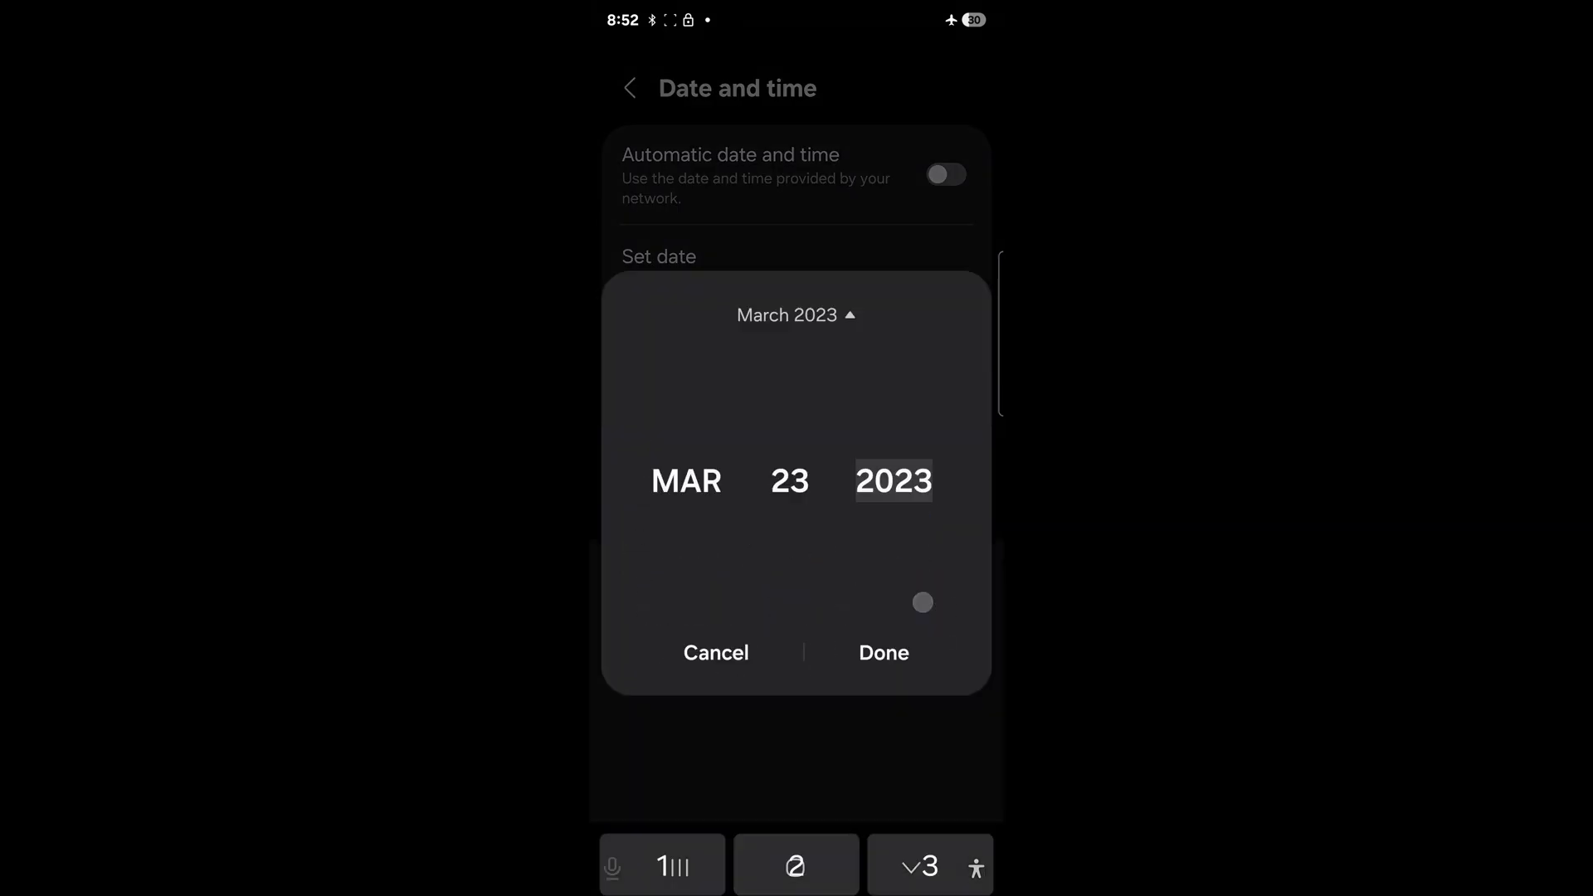
click(883, 652)
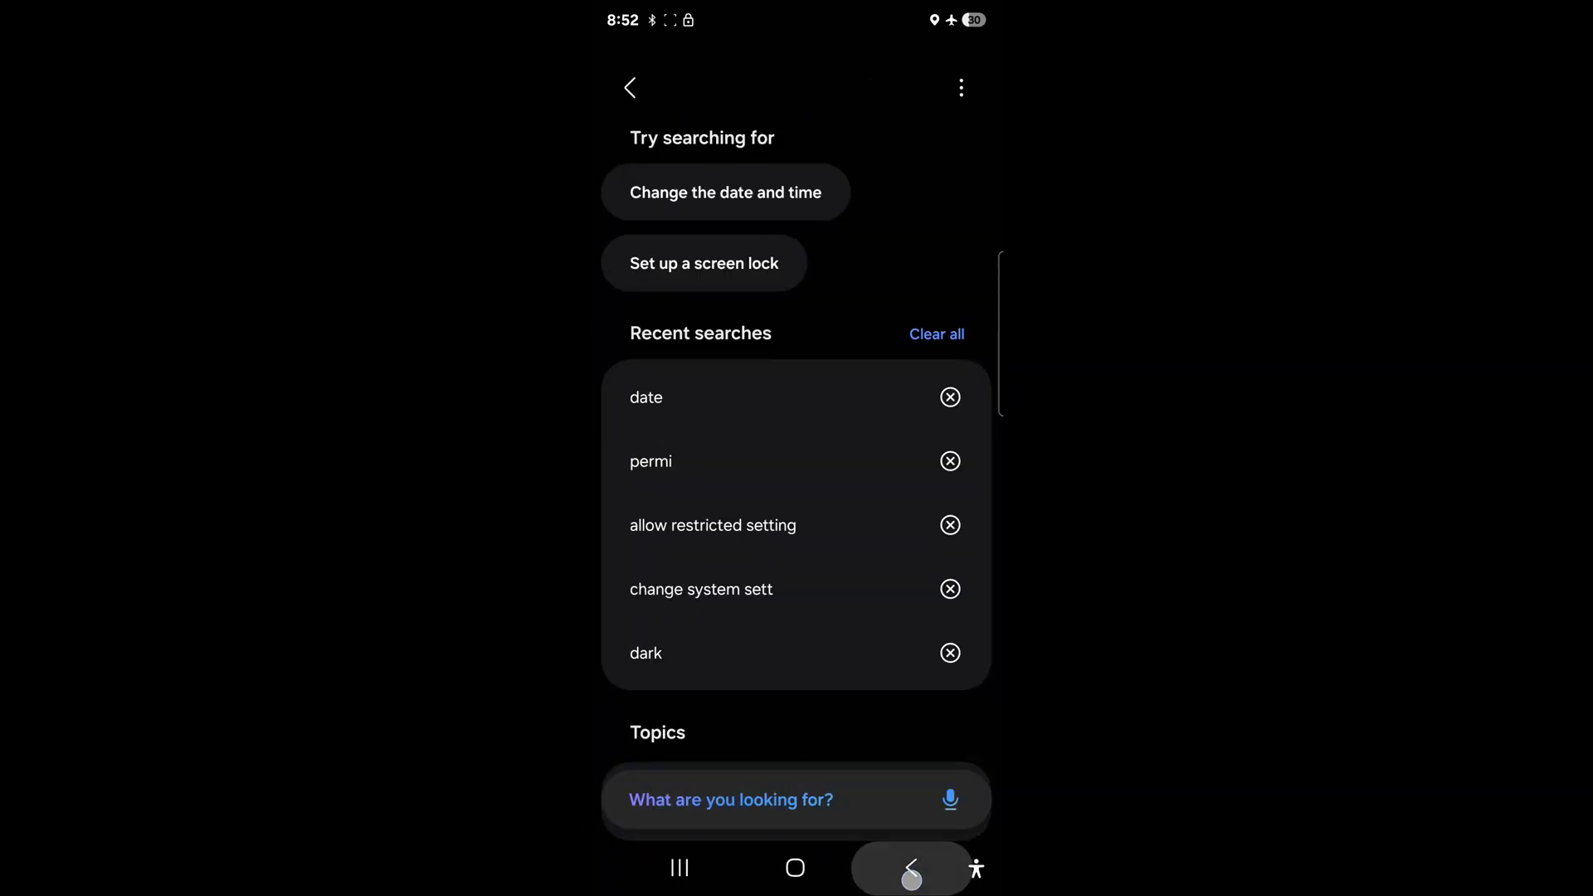
click(911, 868)
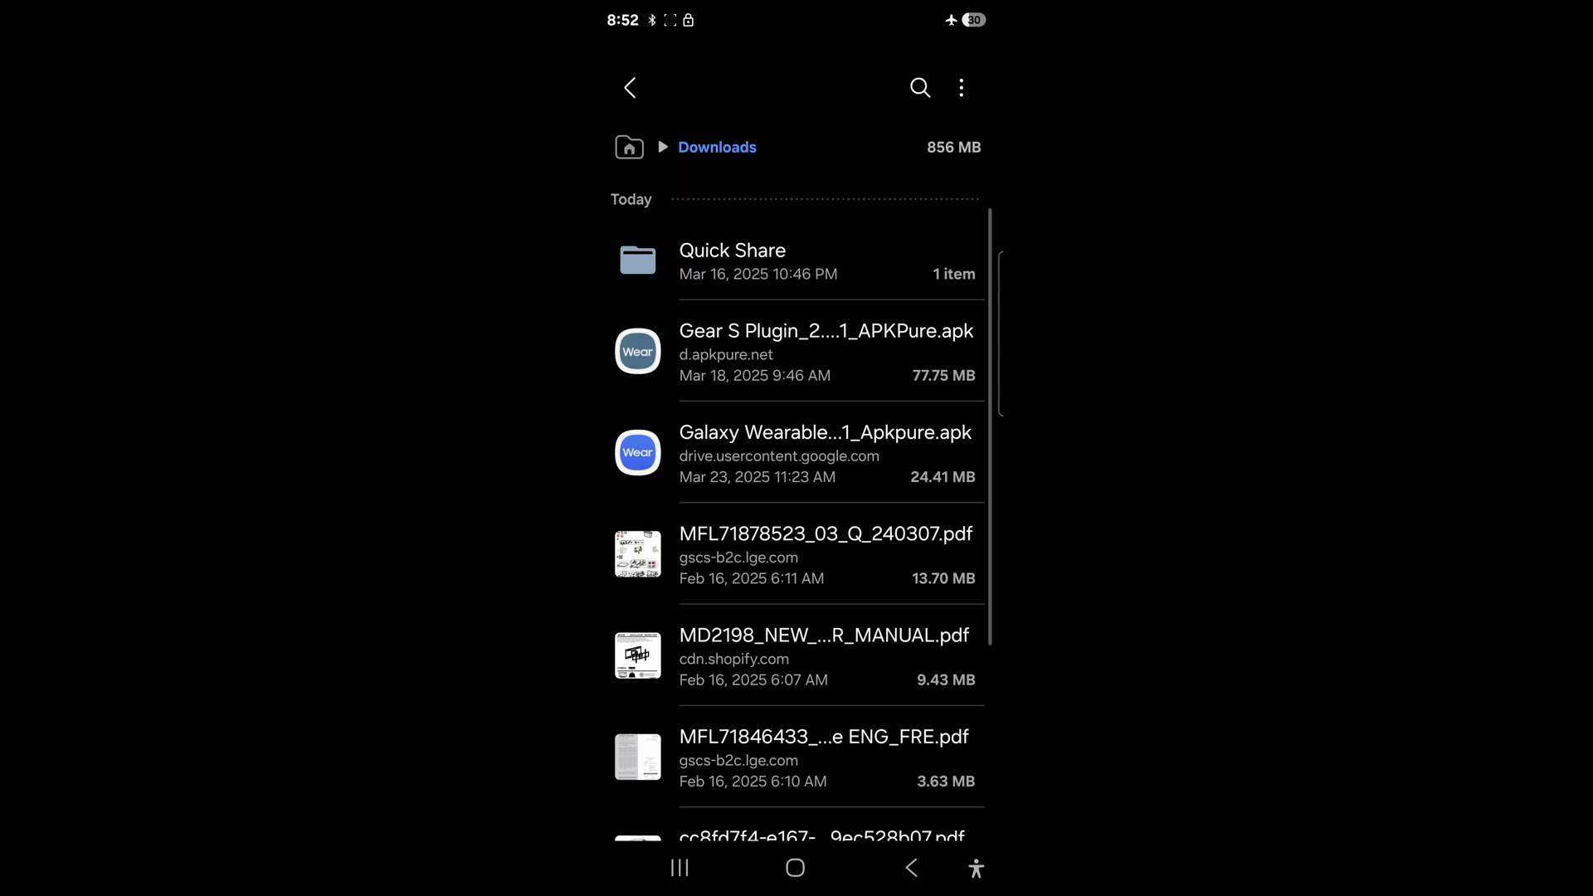
Install the Galaxy Wearable APK via Package installer, then start installing the Gear S Plugin APK
click(826, 352)
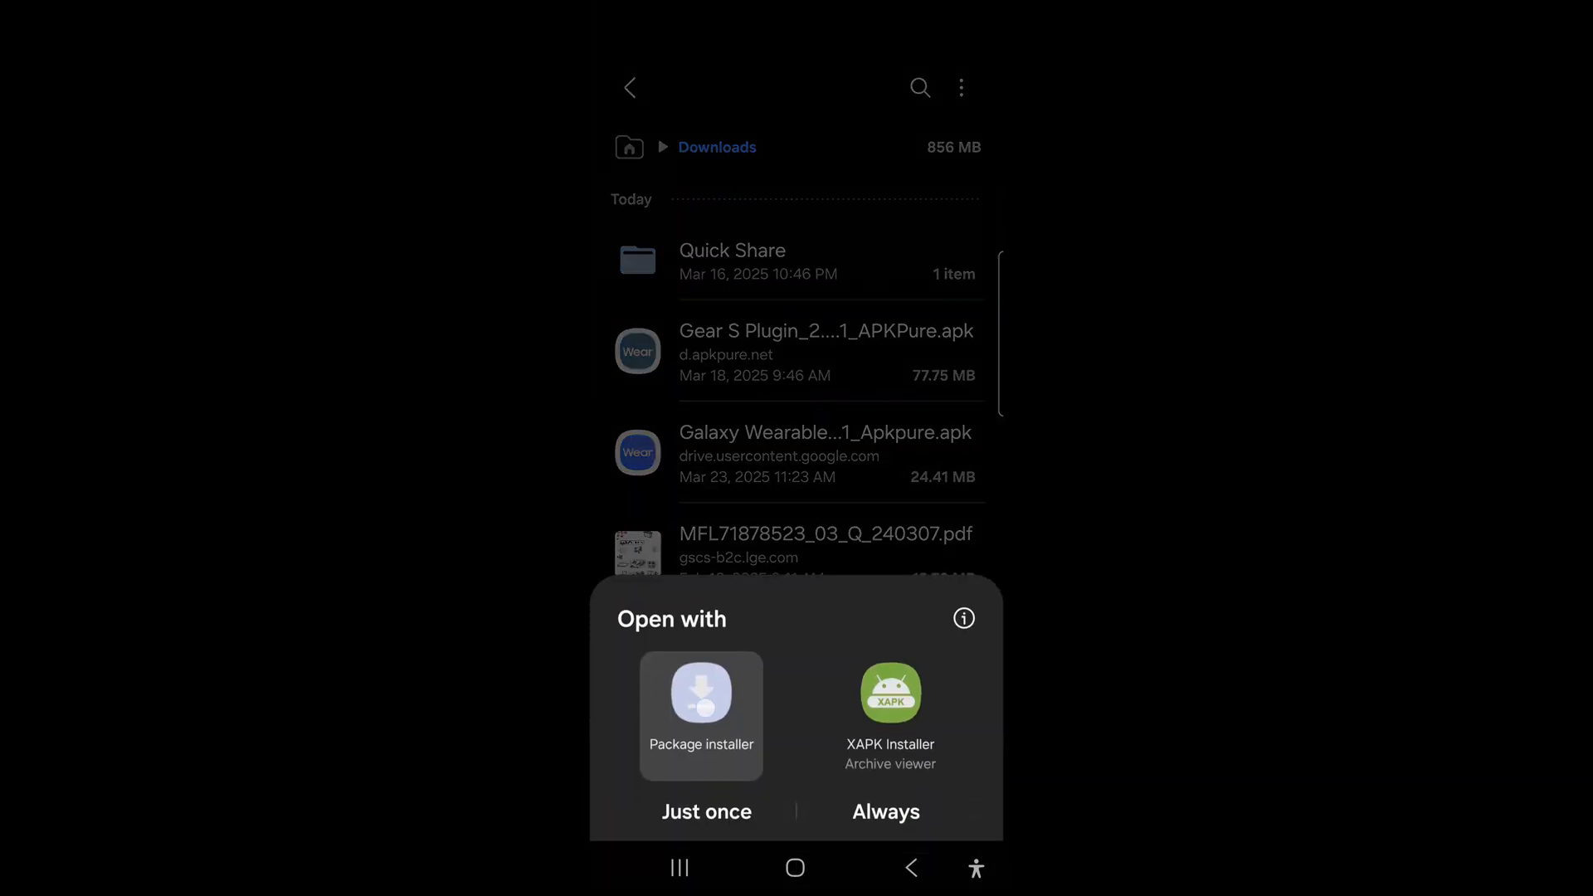
click(707, 811)
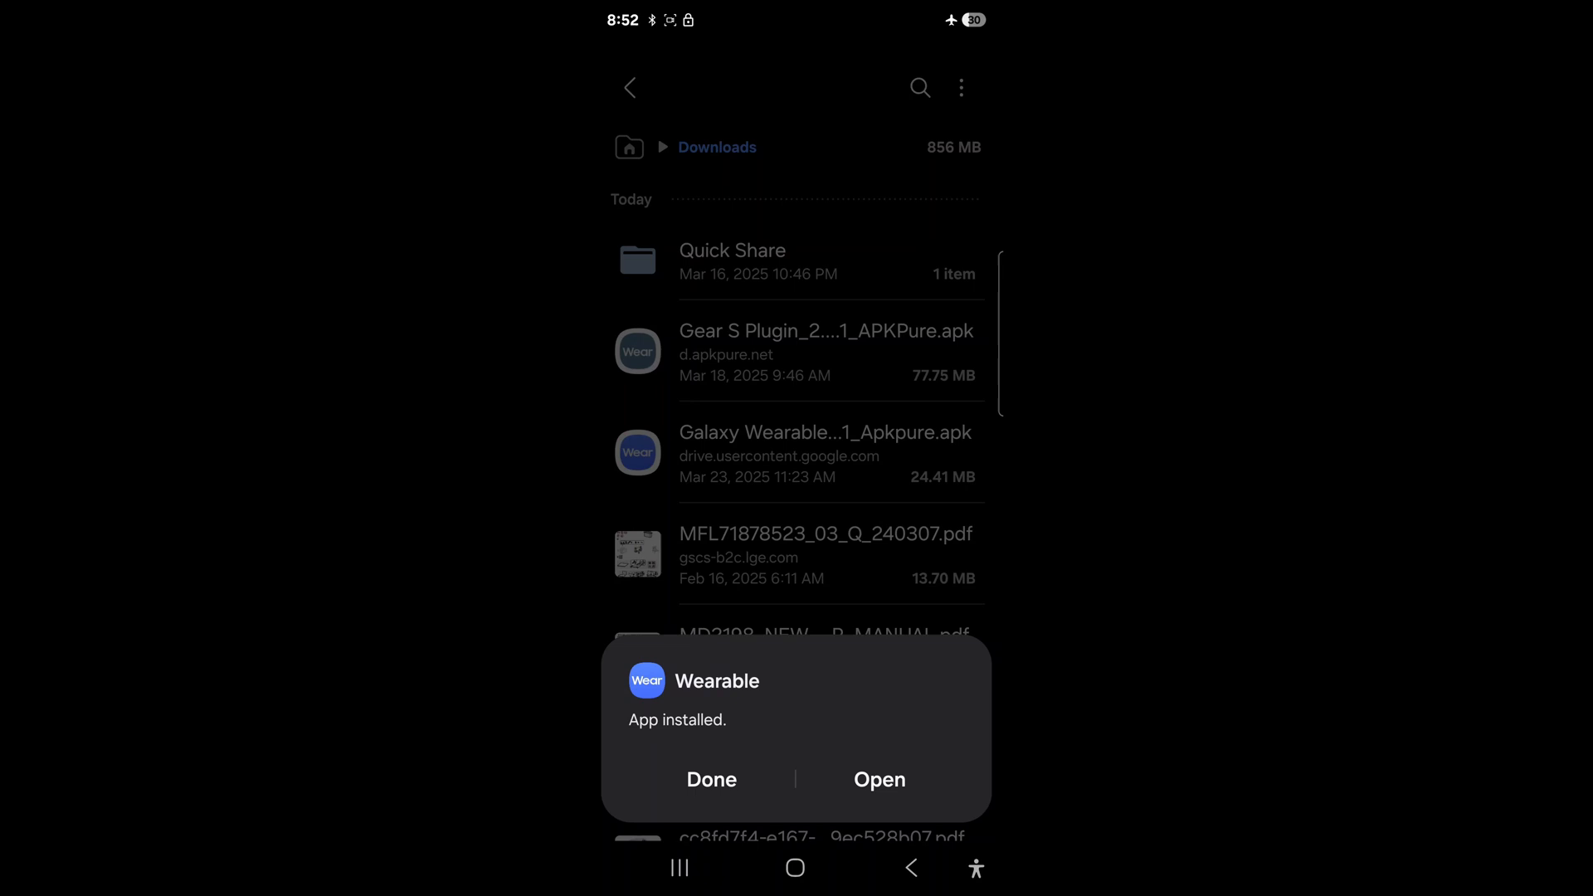
click(878, 780)
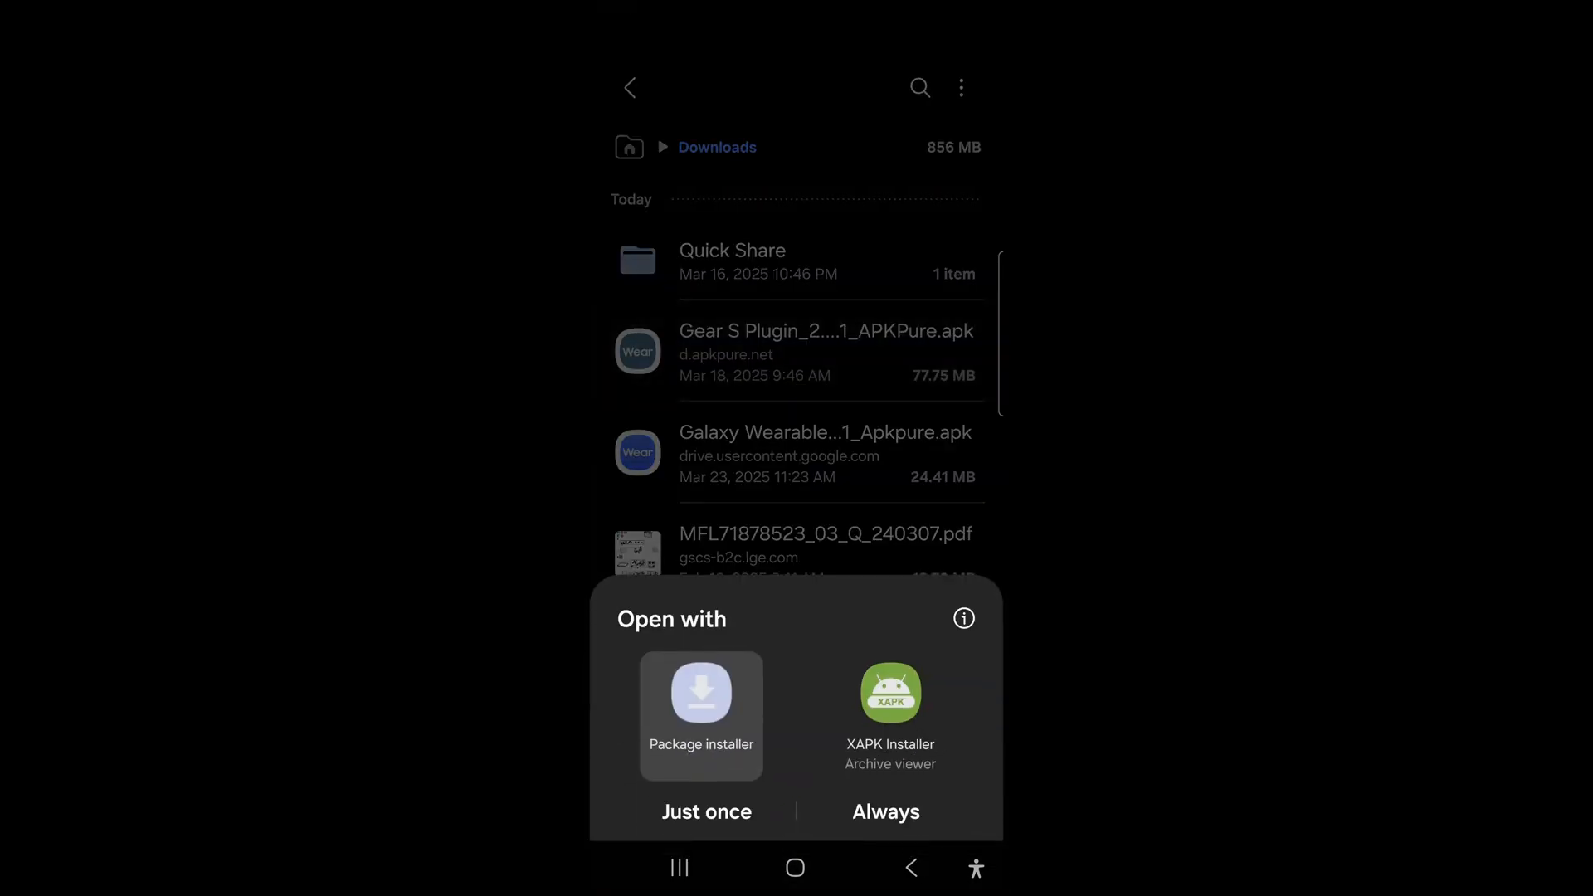
click(707, 811)
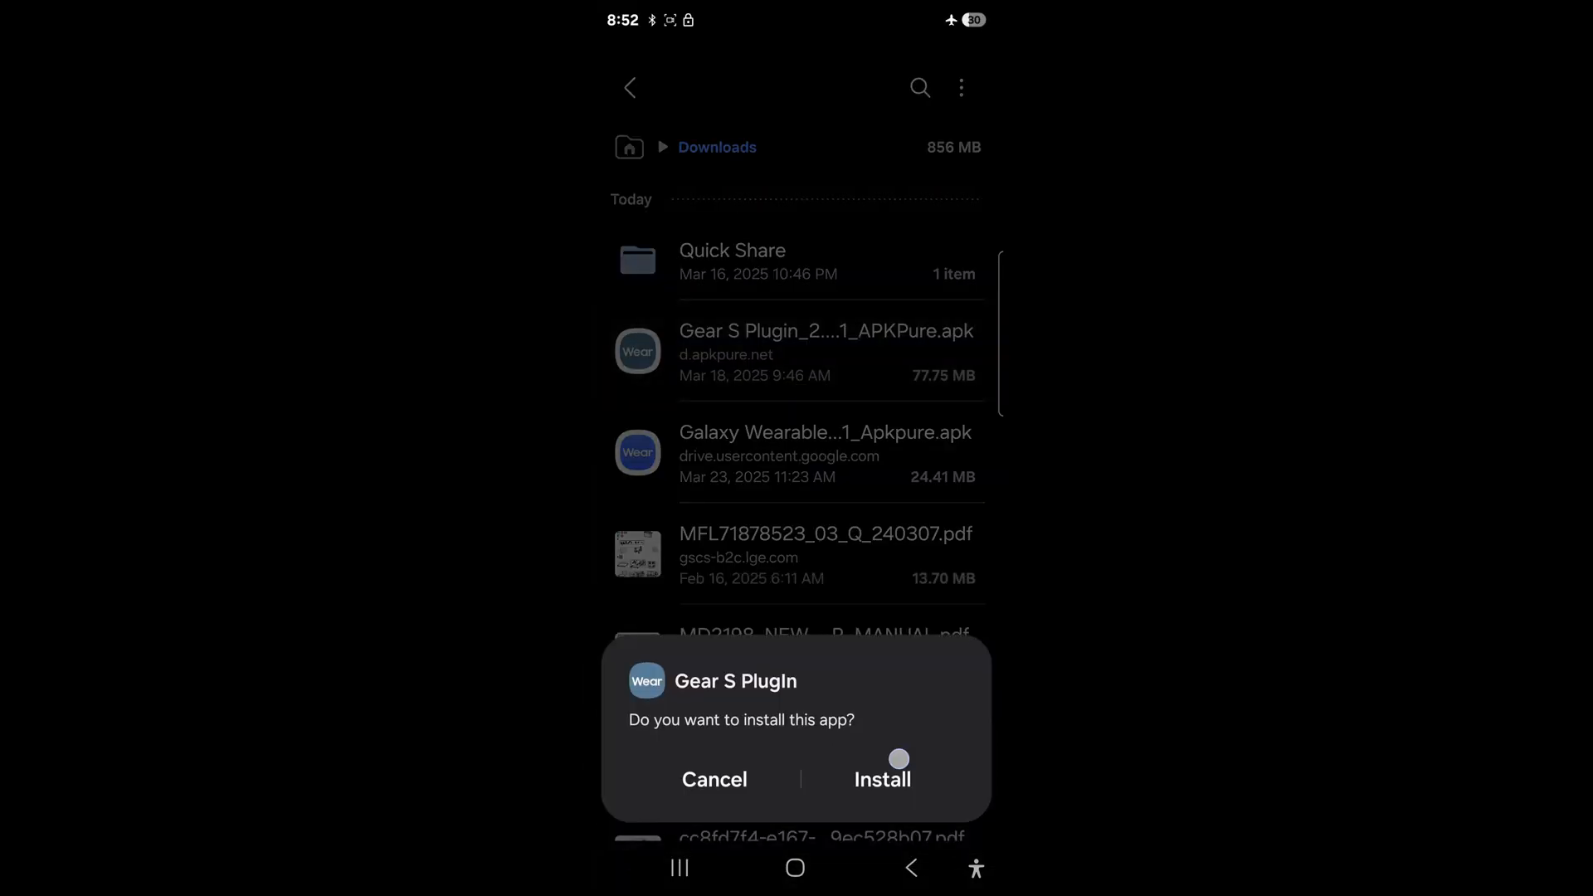
click(881, 781)
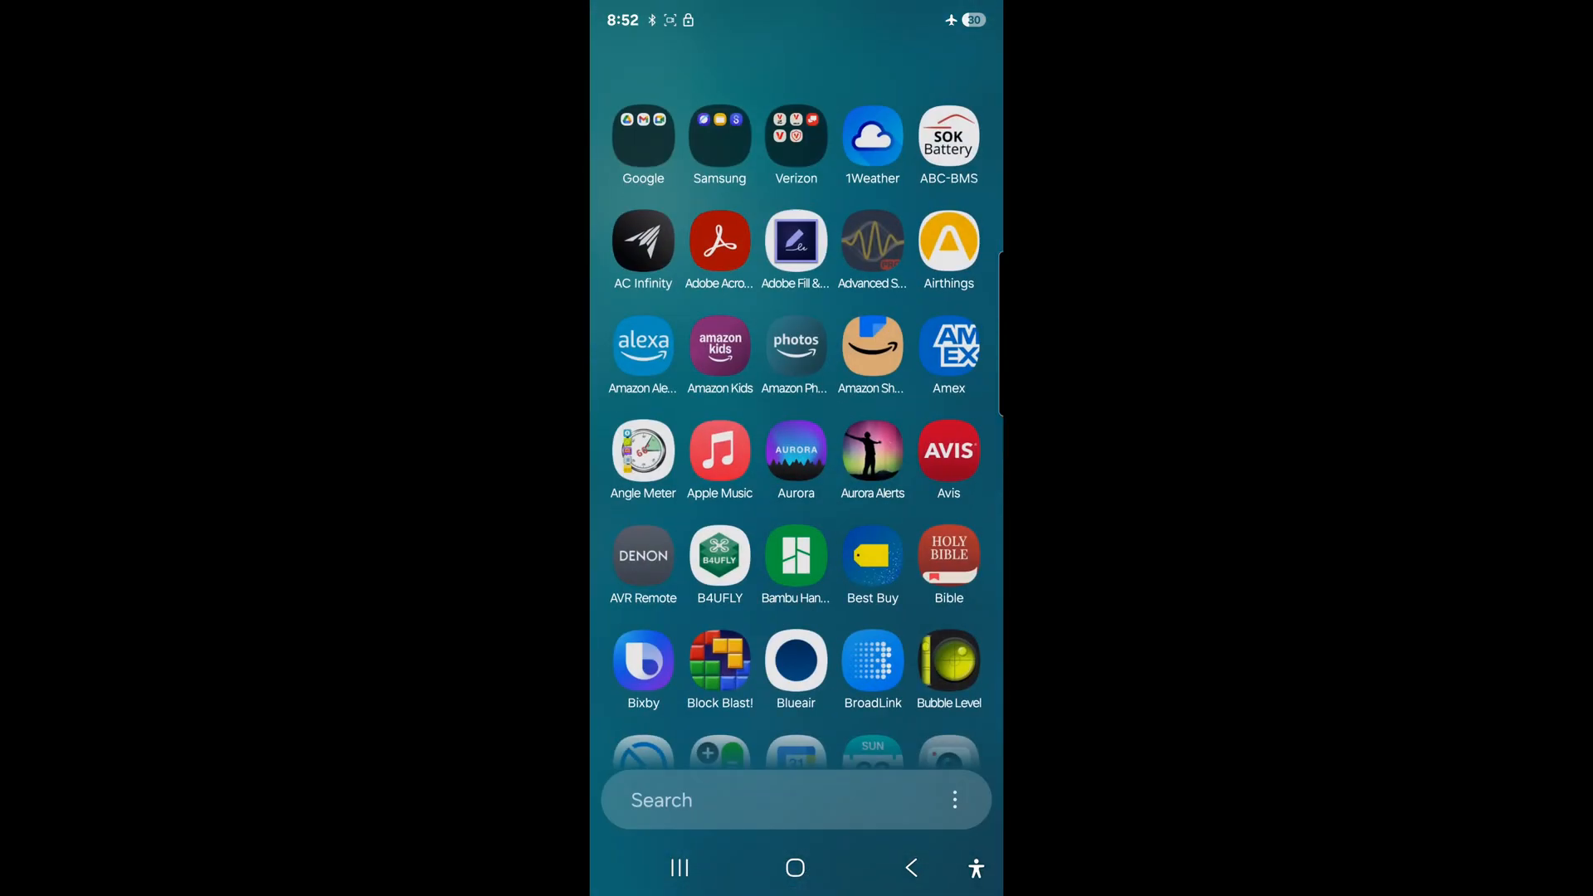
Launch Galaxy Wearable, start setup and select the Gear S3 (DDAC) watch to pair
click(795, 800)
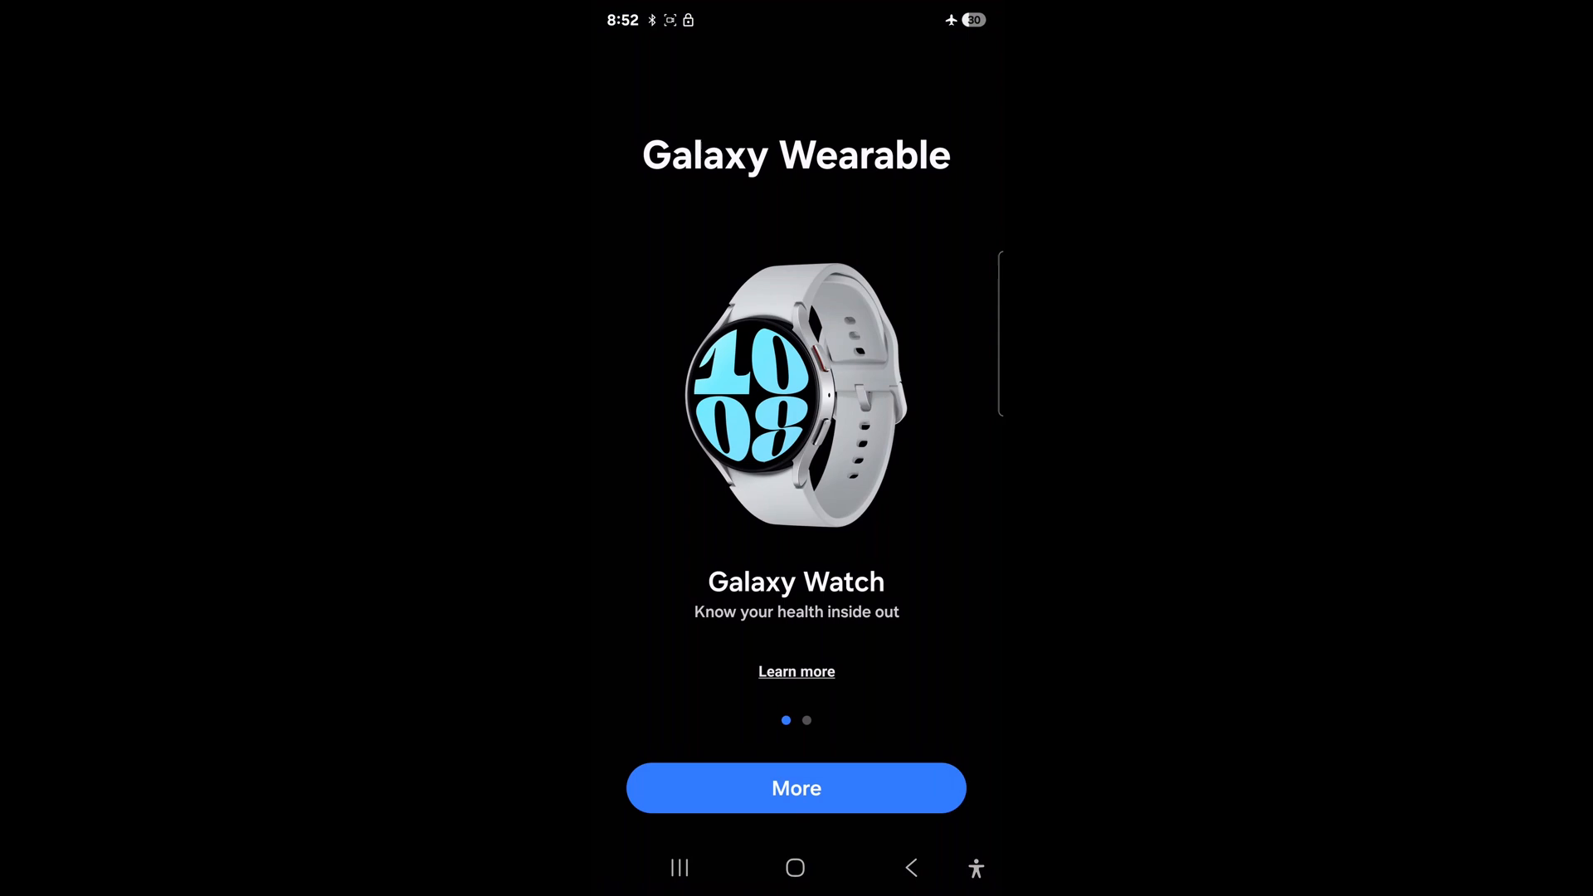
click(795, 787)
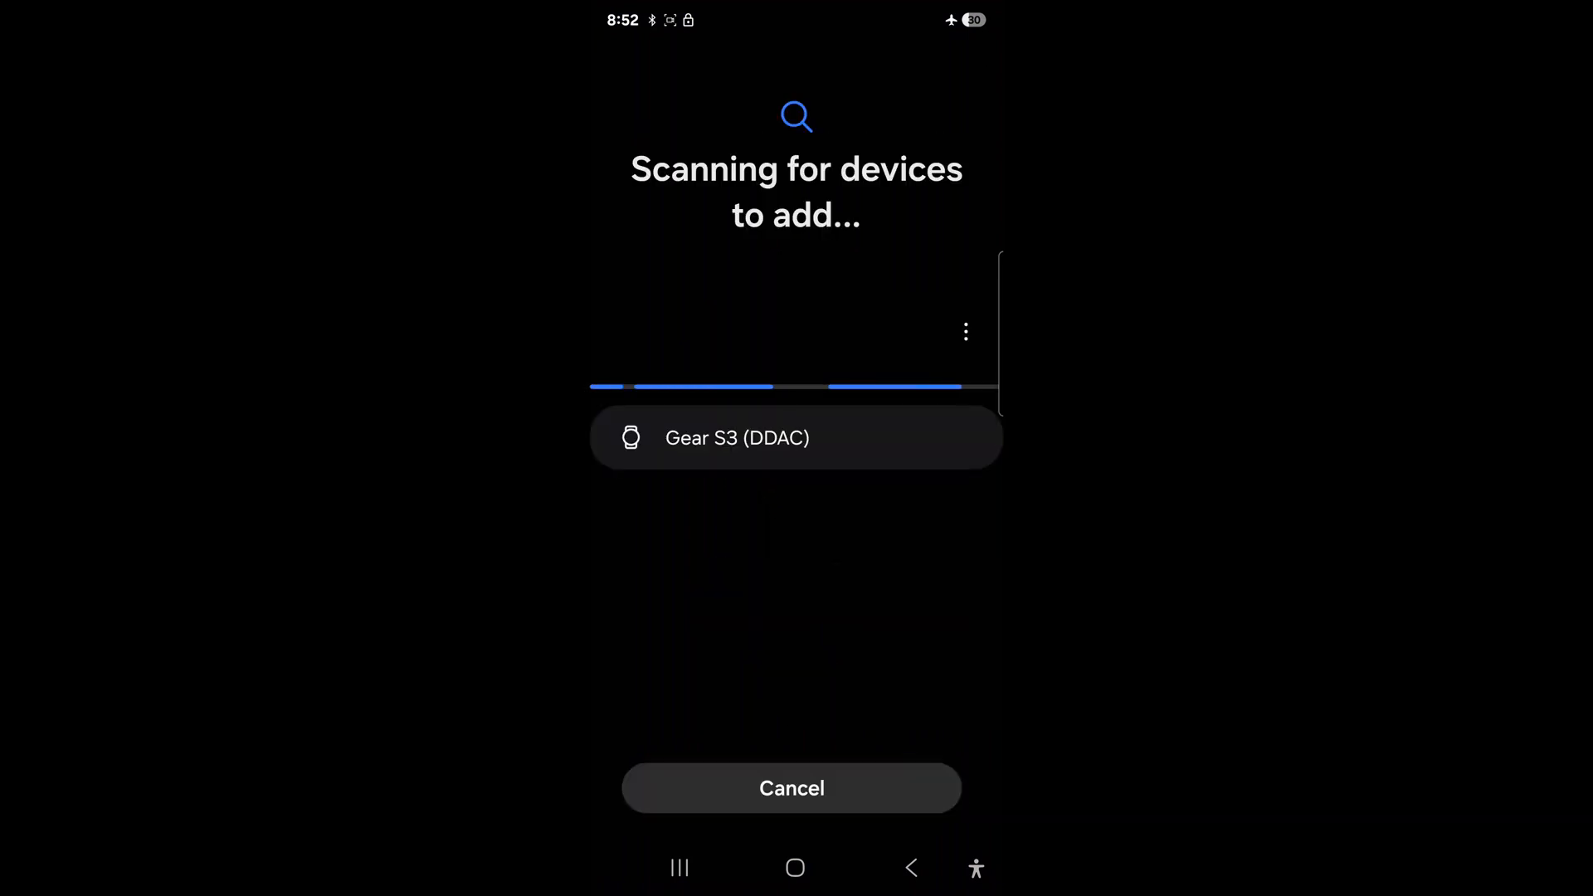
click(795, 438)
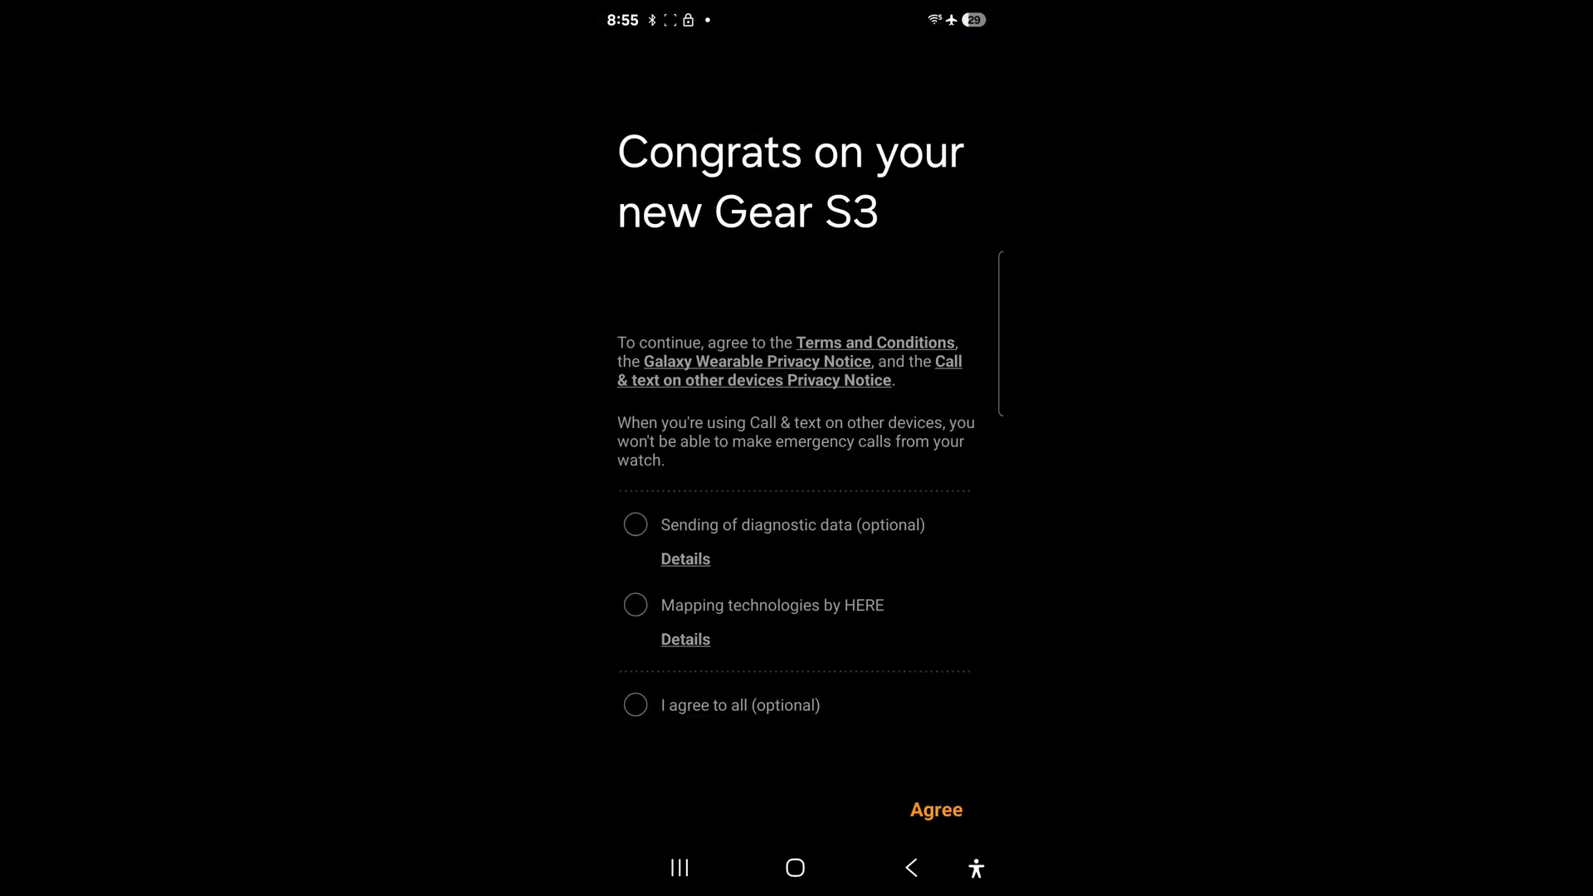
Tick Mapping technologies by HERE, agree to the terms and acknowledge the SMS access denial
click(636, 604)
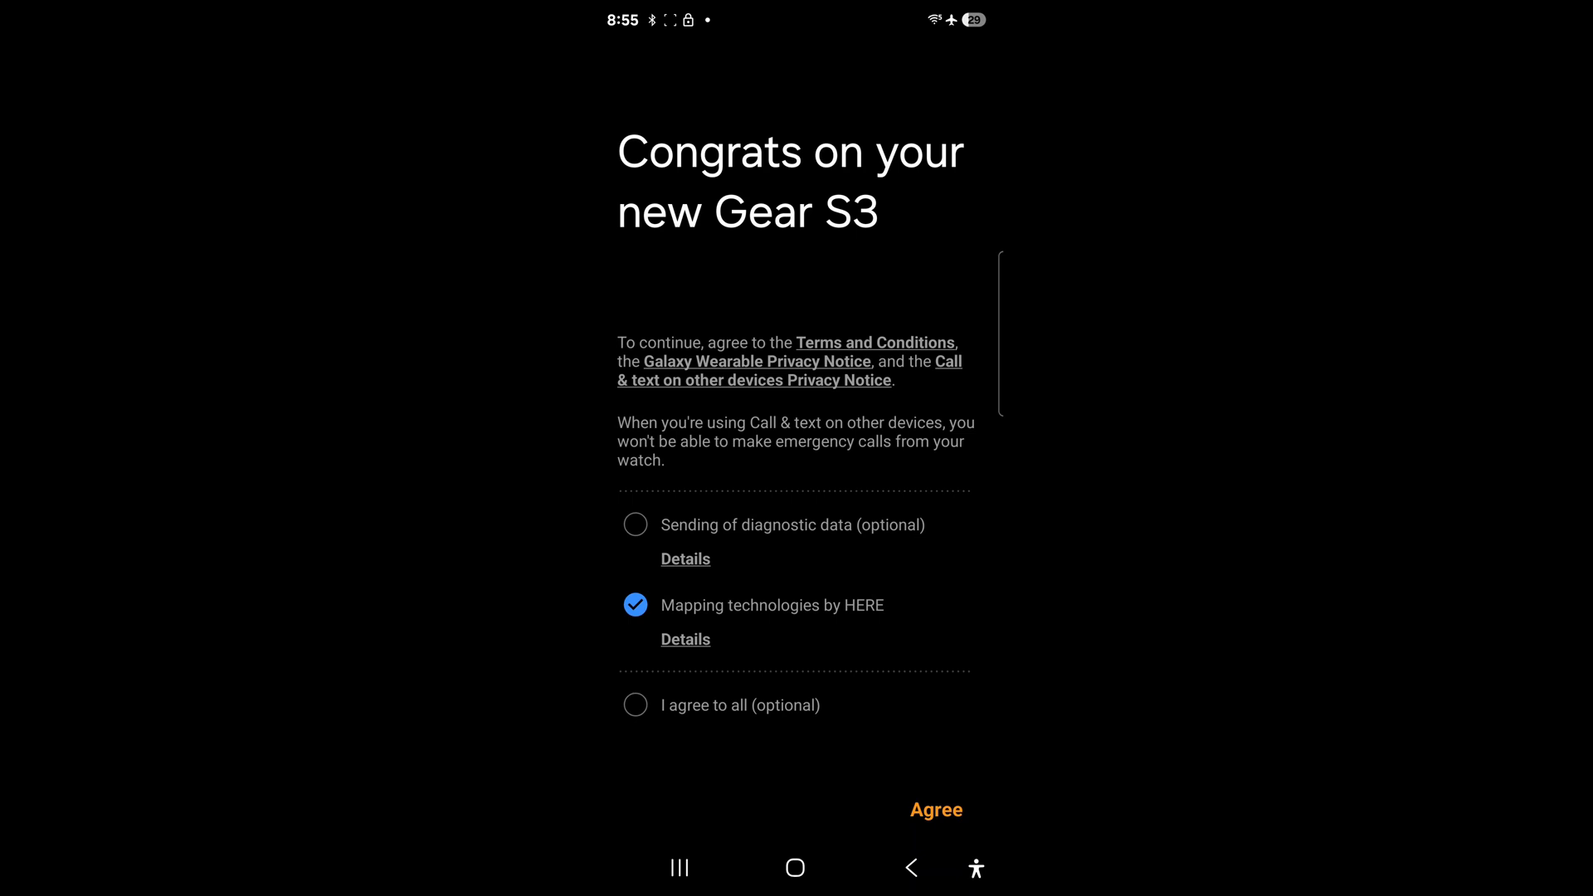
click(935, 808)
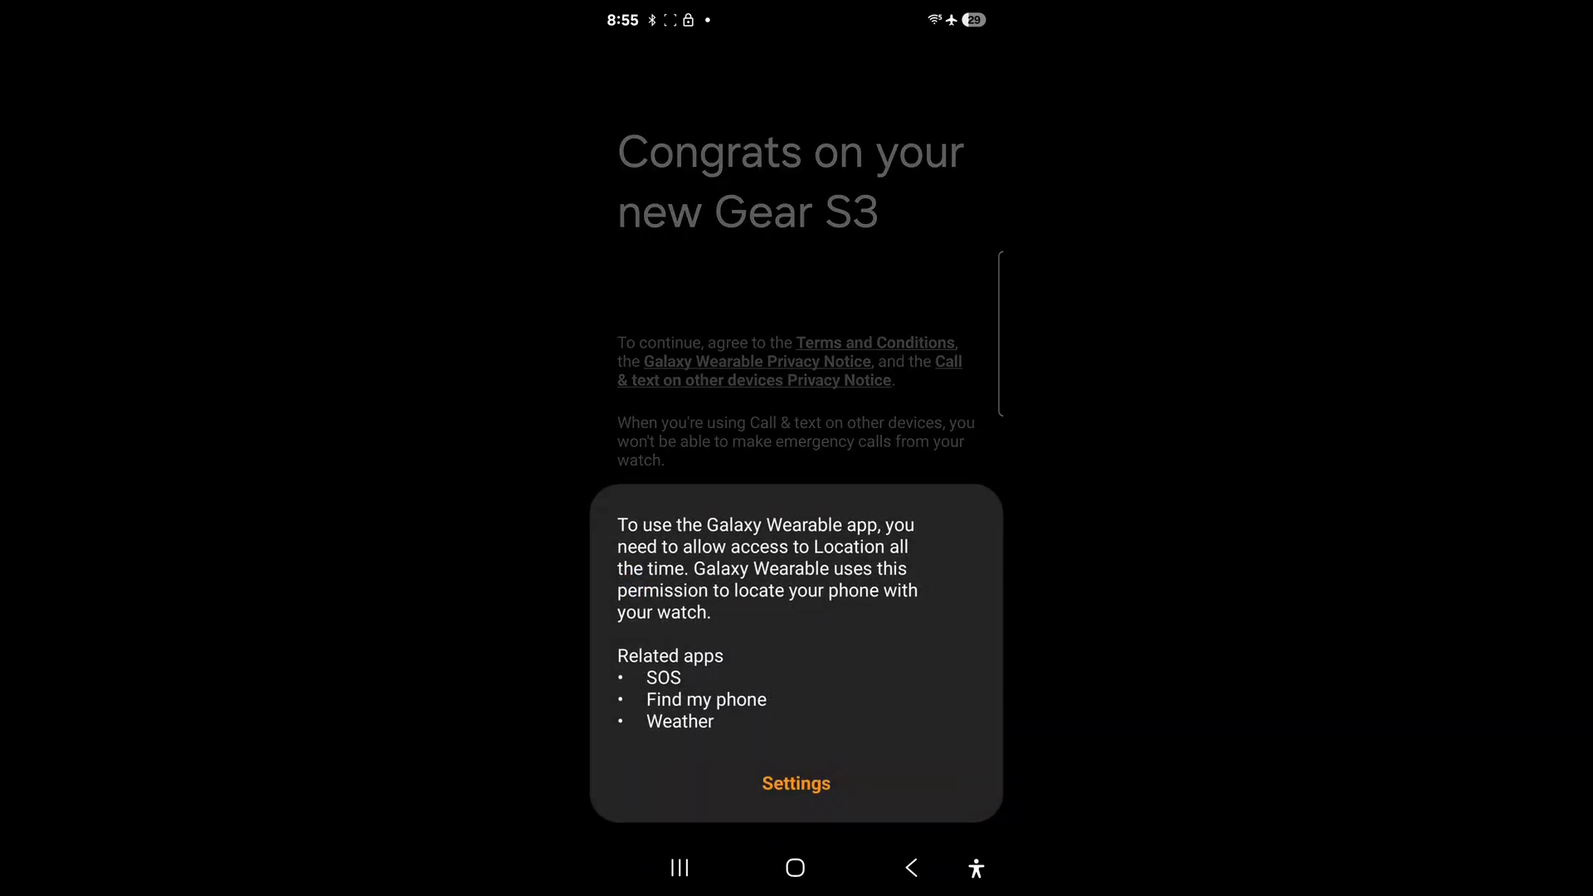
click(795, 782)
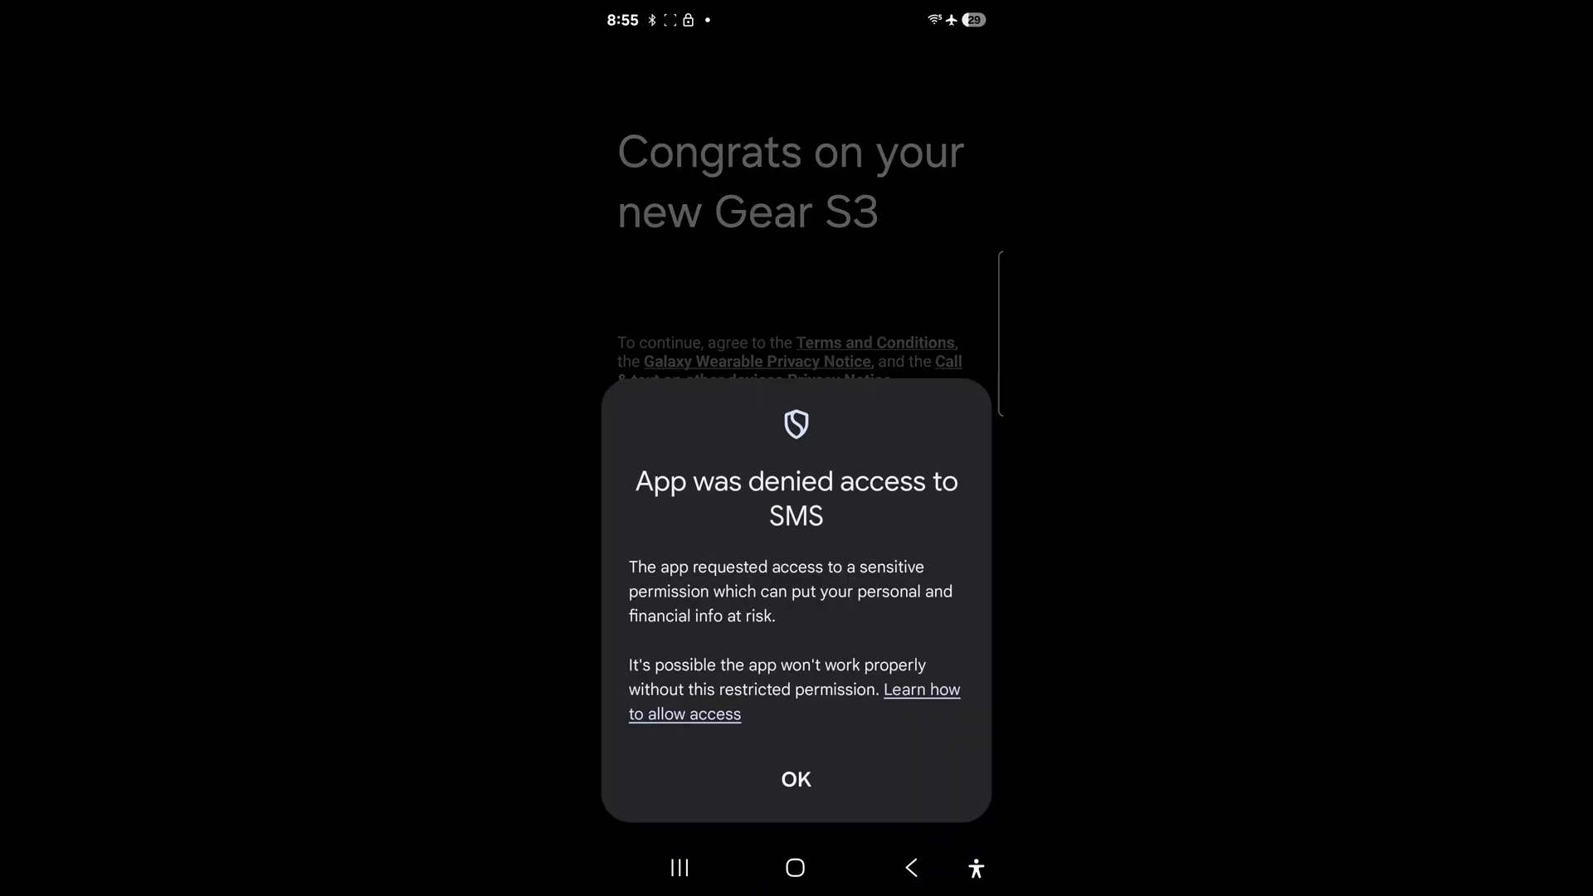
click(795, 780)
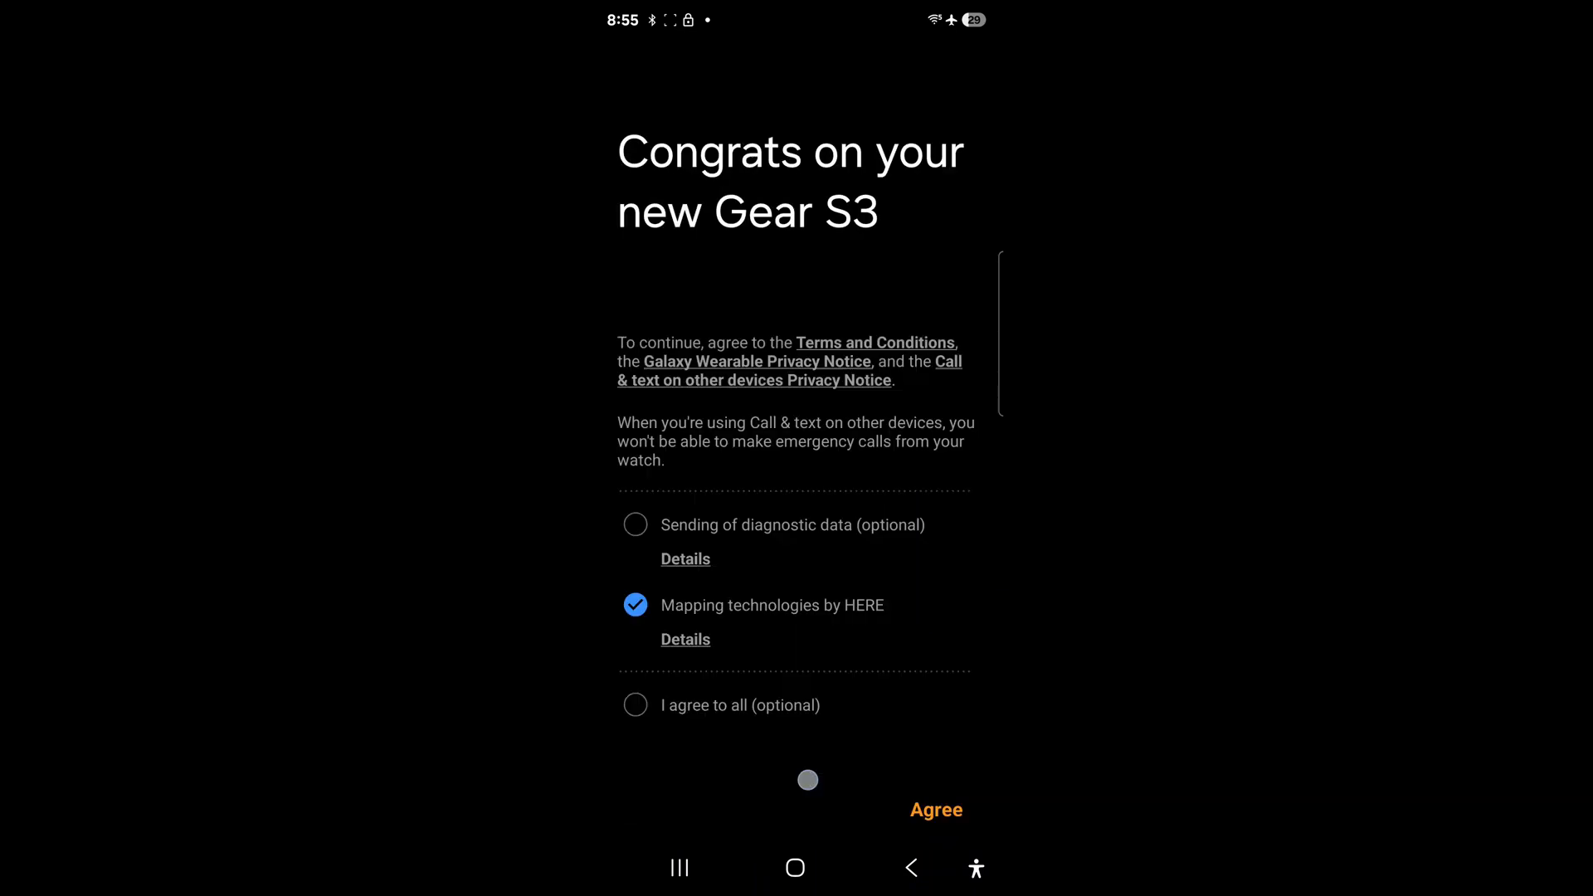
Agree again, allow SMS for Gear S PlugIn and go to its app permissions from the error dialog
click(935, 810)
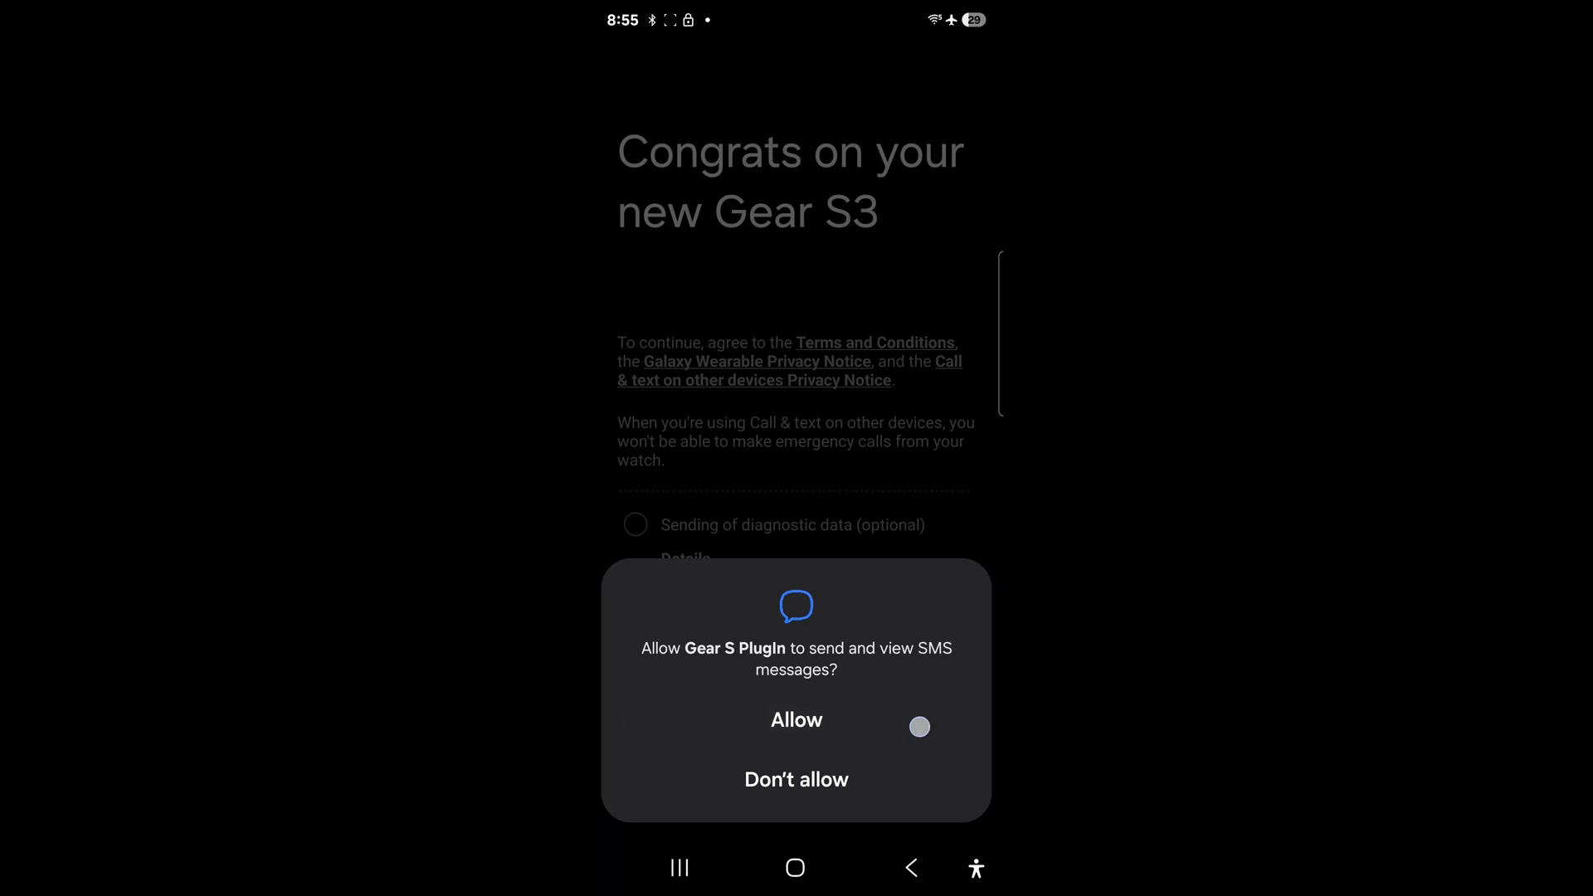
click(795, 780)
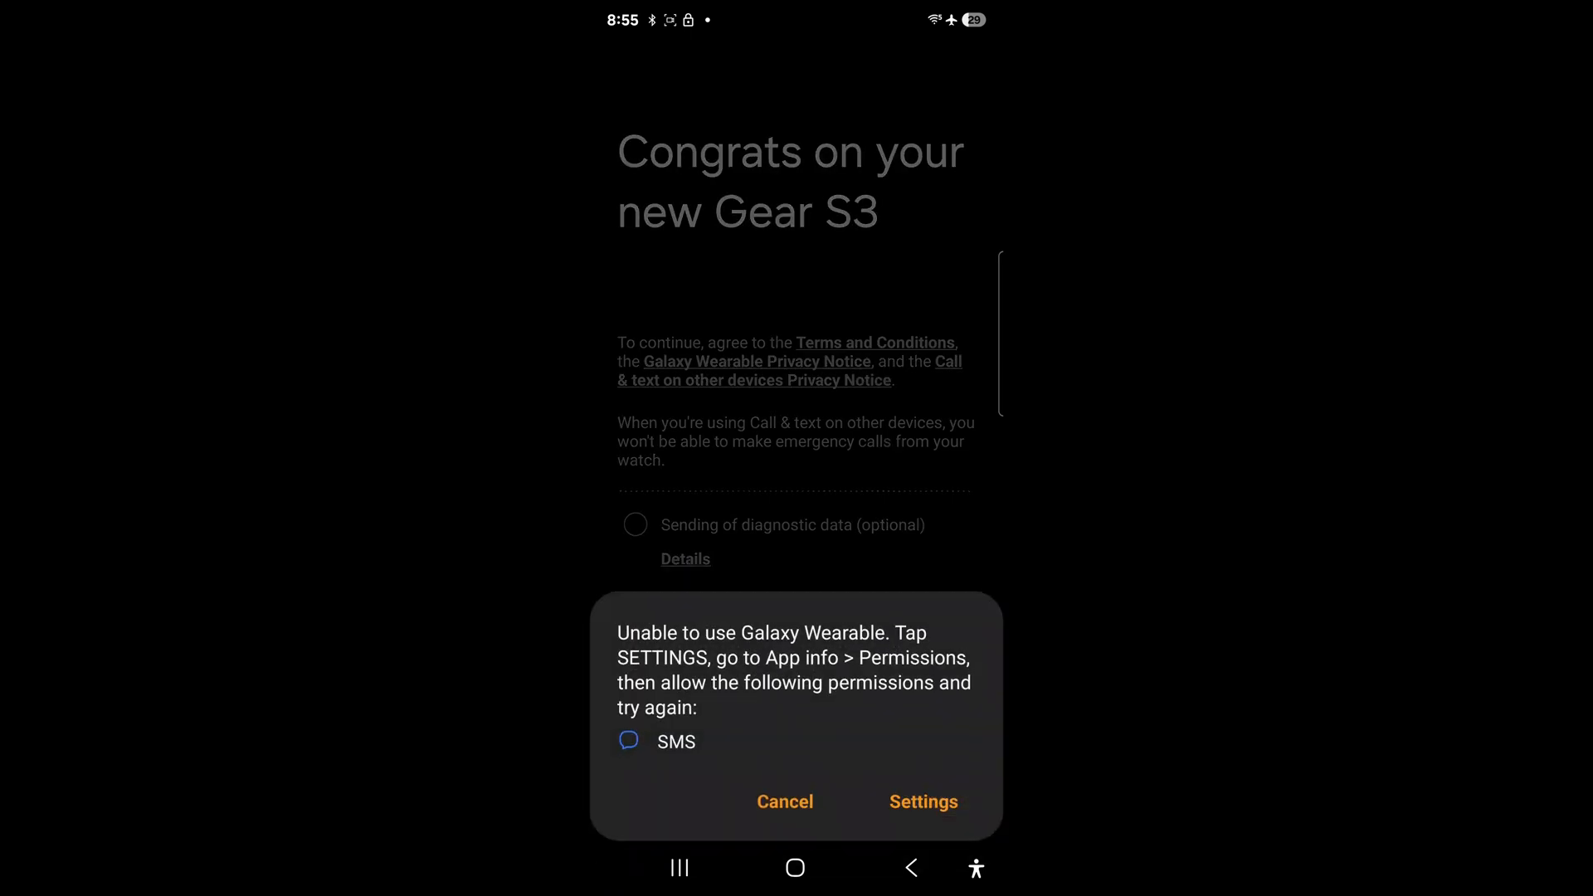
click(923, 802)
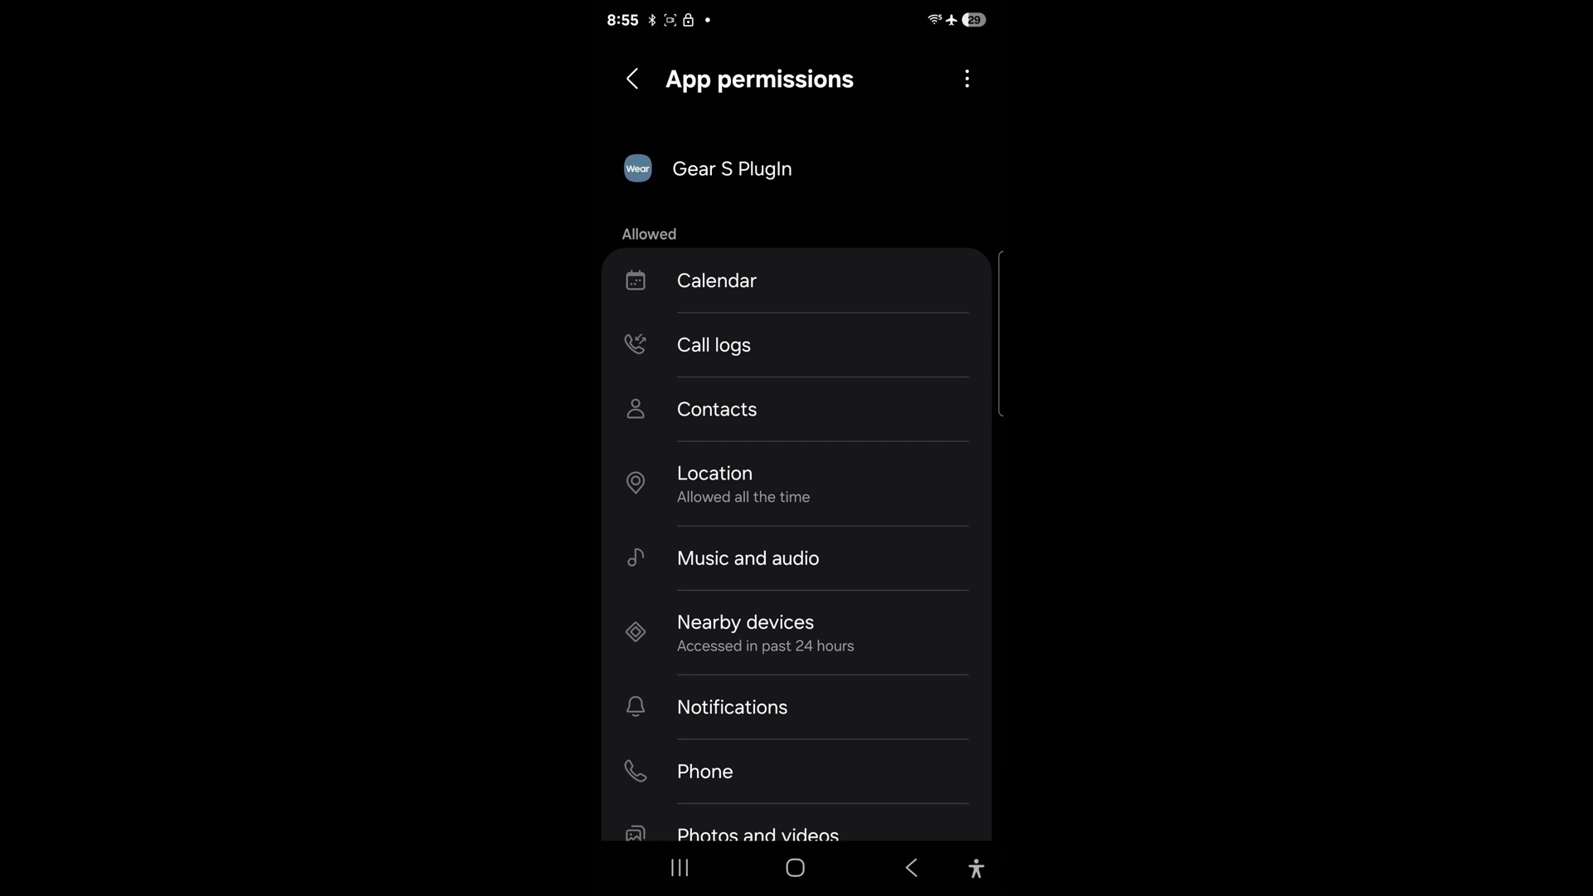
Allow restricted settings for Gear S PlugIn via the ⋮ menu and grant it SMS permission
click(966, 78)
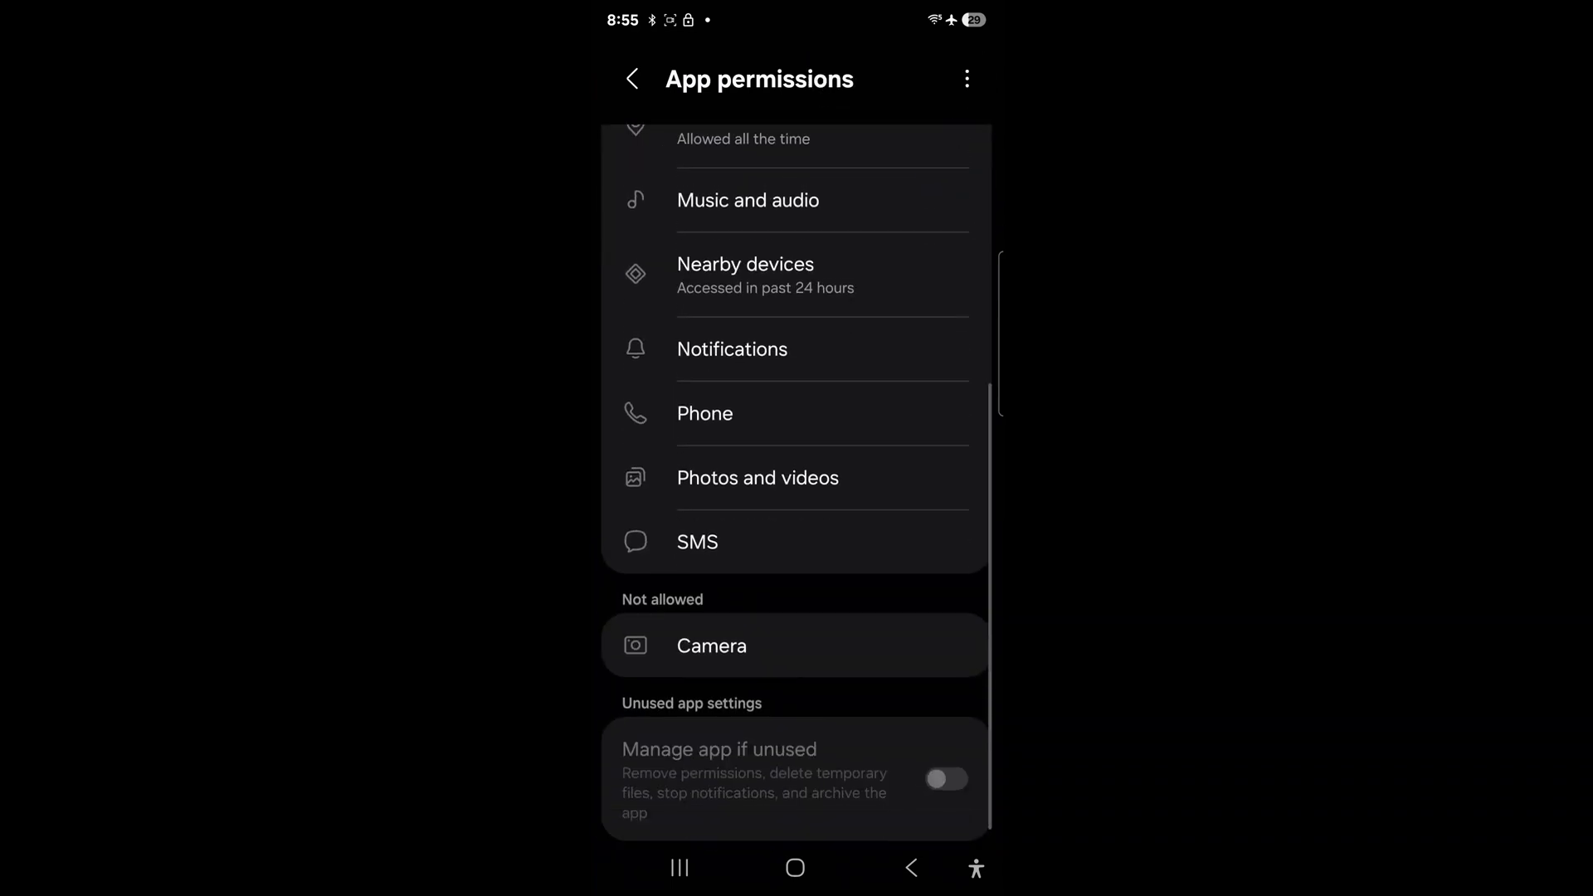
click(698, 541)
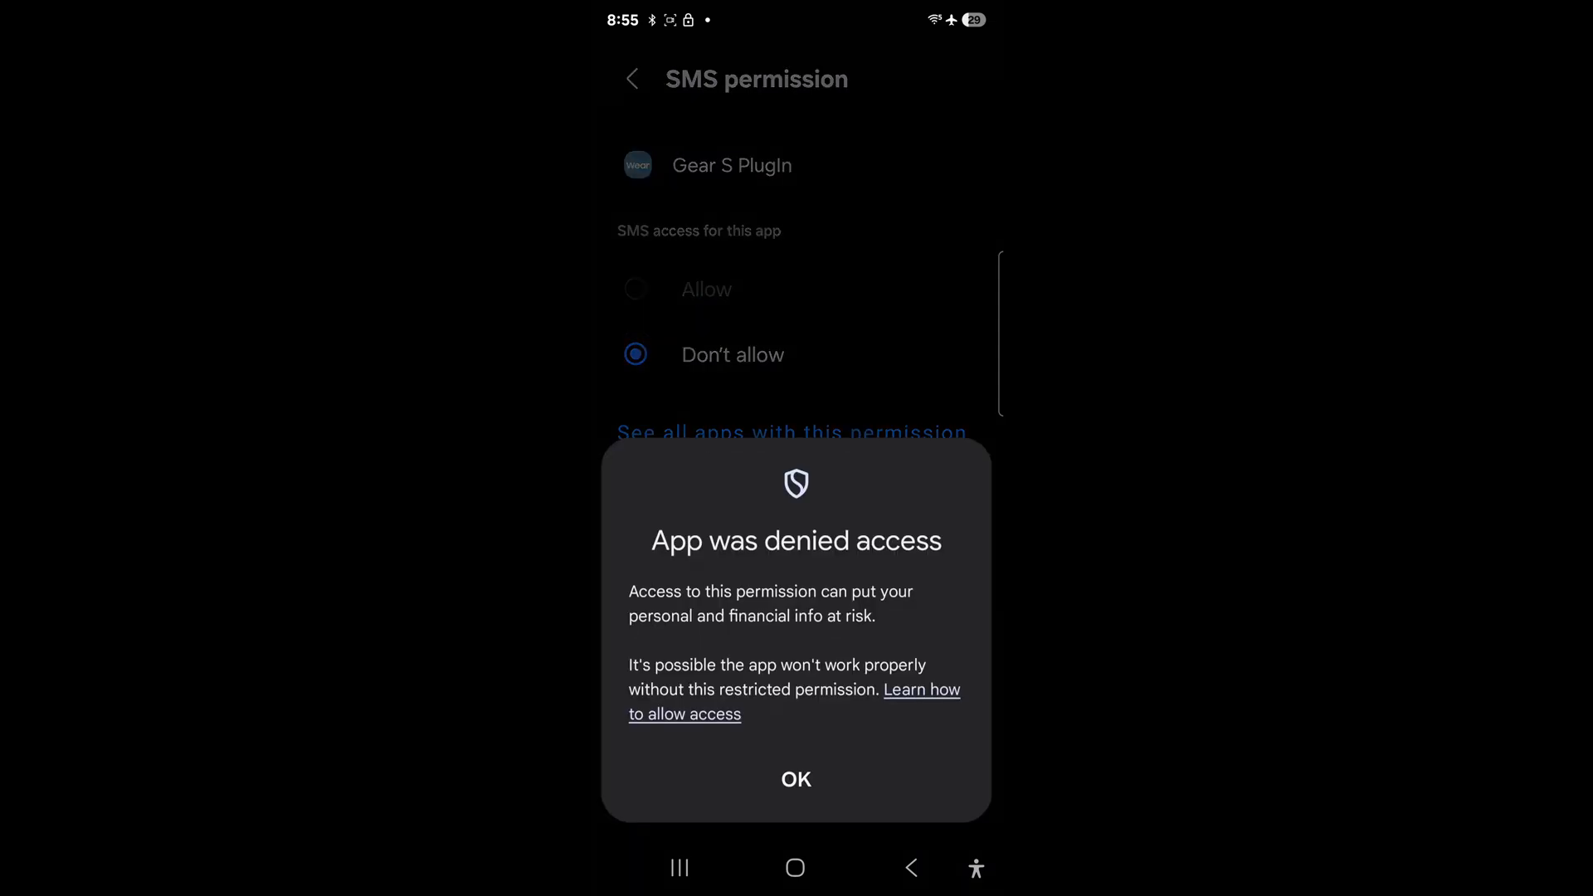
click(795, 780)
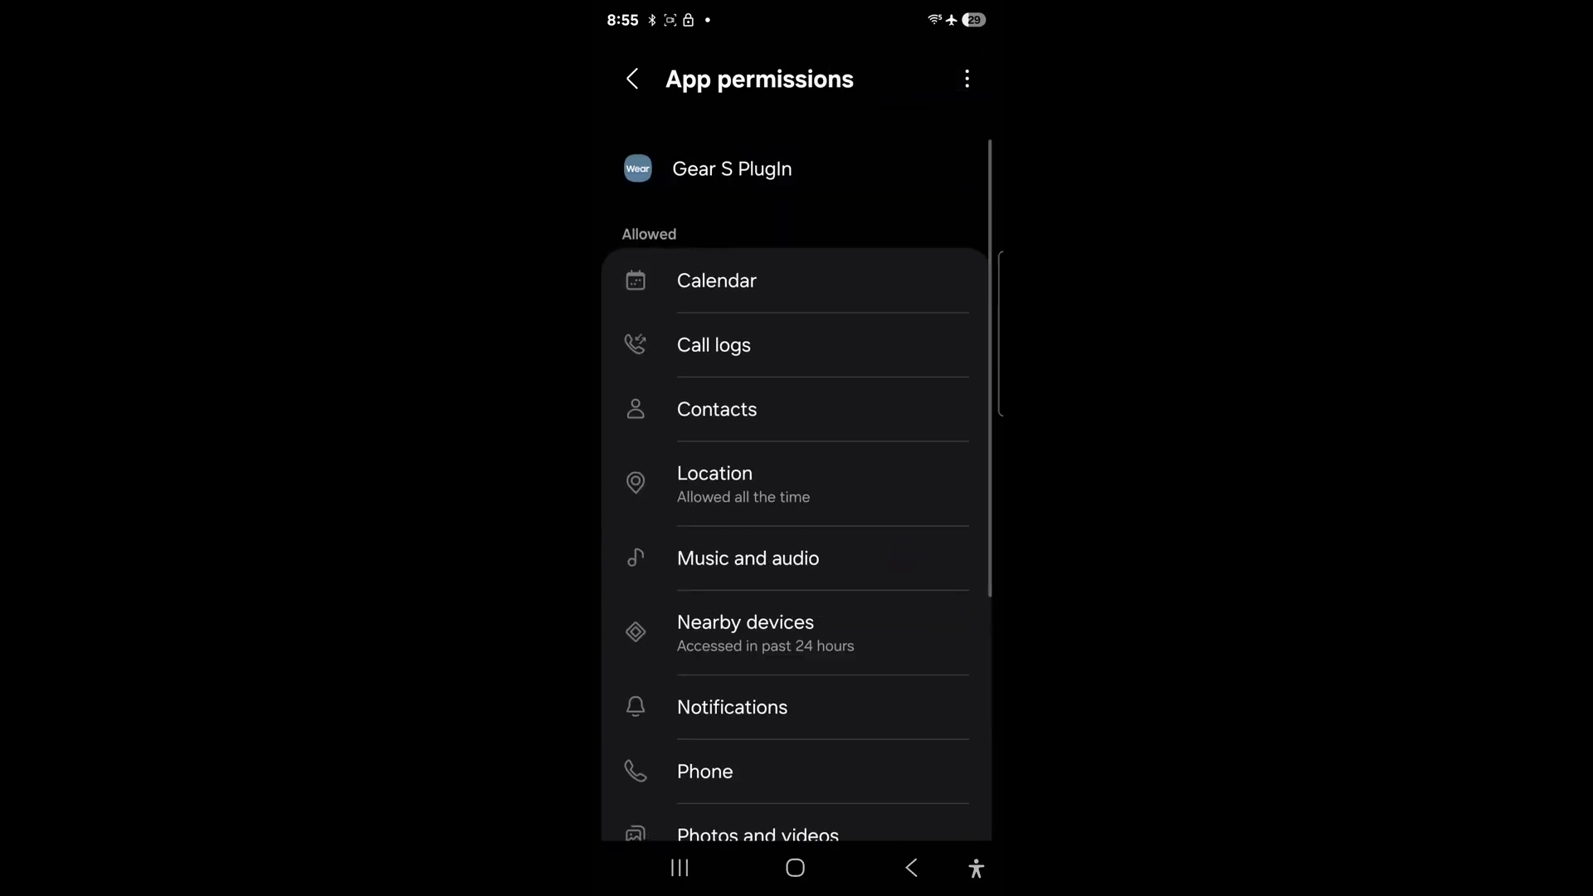
click(631, 78)
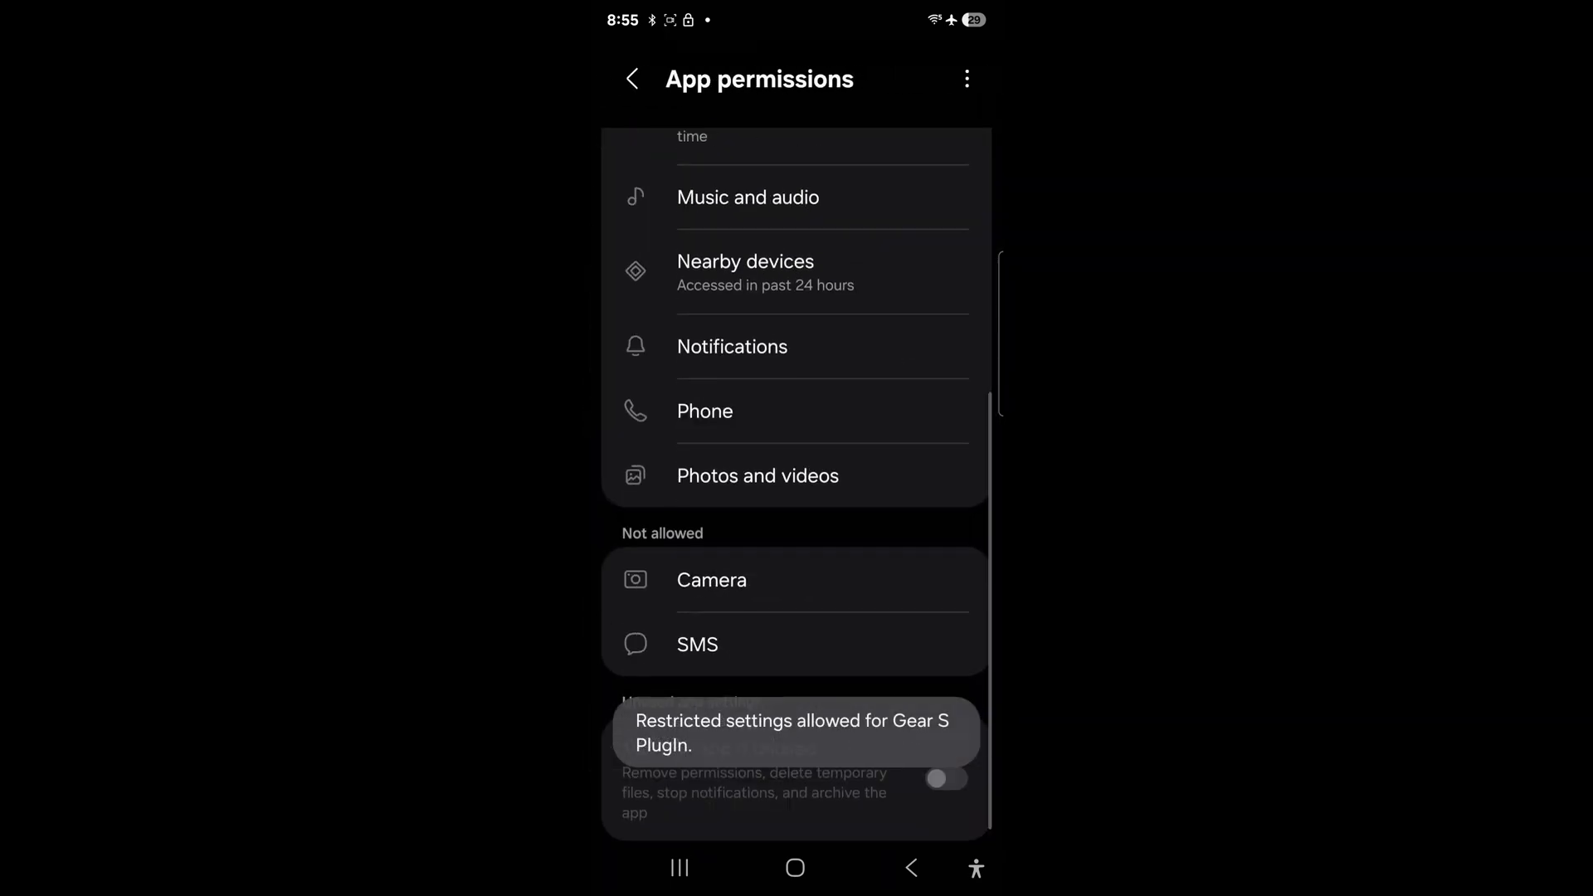
click(698, 644)
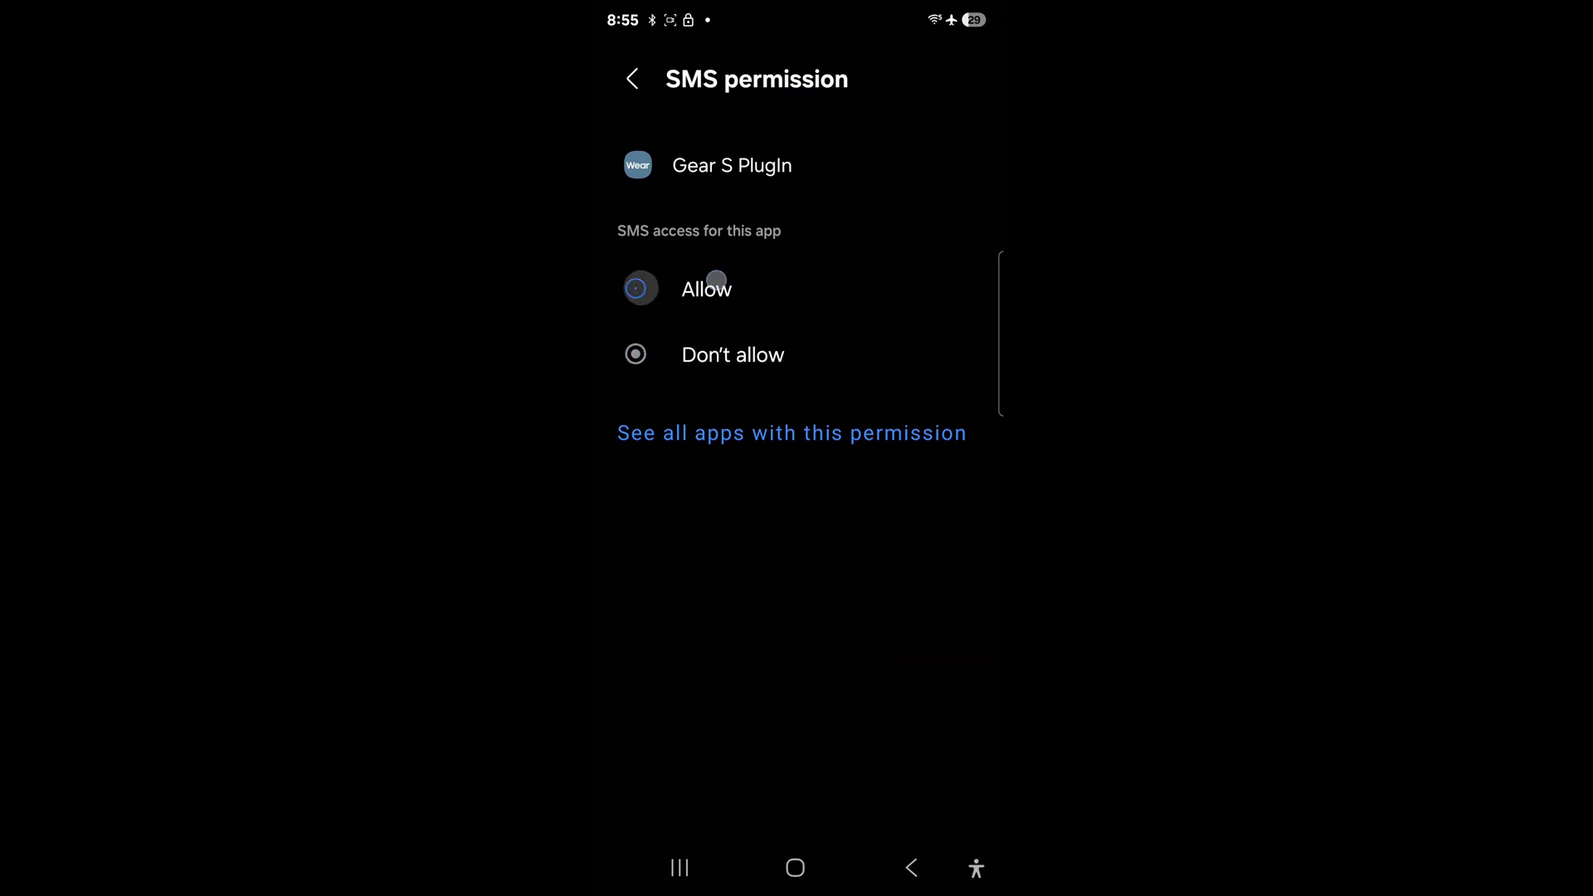
click(631, 78)
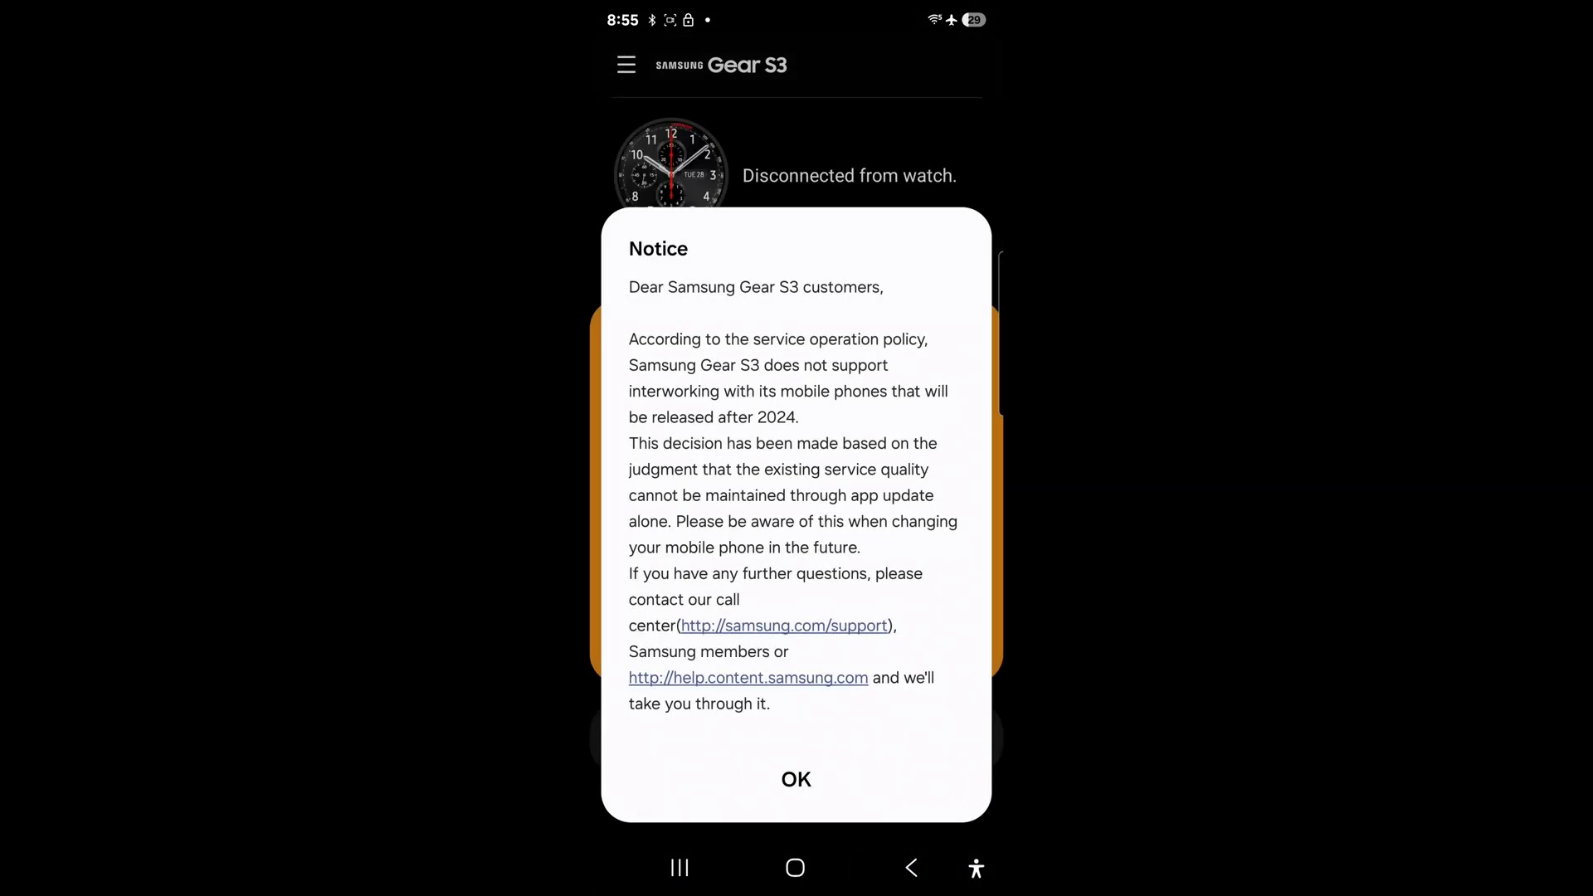
Dismiss the Gear S3 service notice to return to the setup terms screen
click(795, 780)
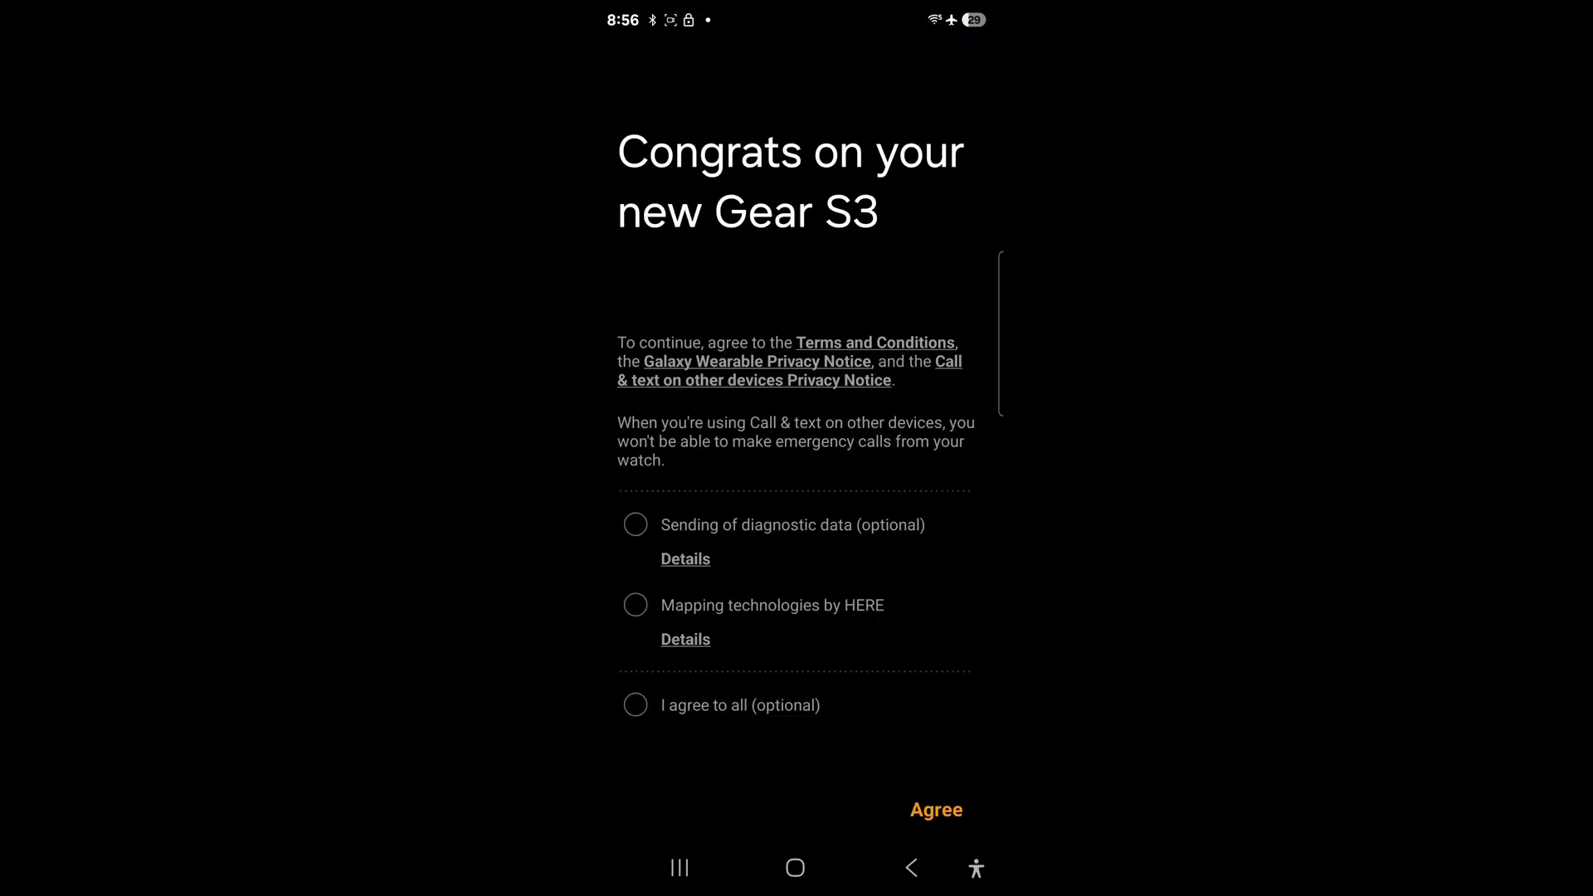
Tick HERE mapping, agree to the terms and continue with Skip for now instead of restoring a backup
click(635, 604)
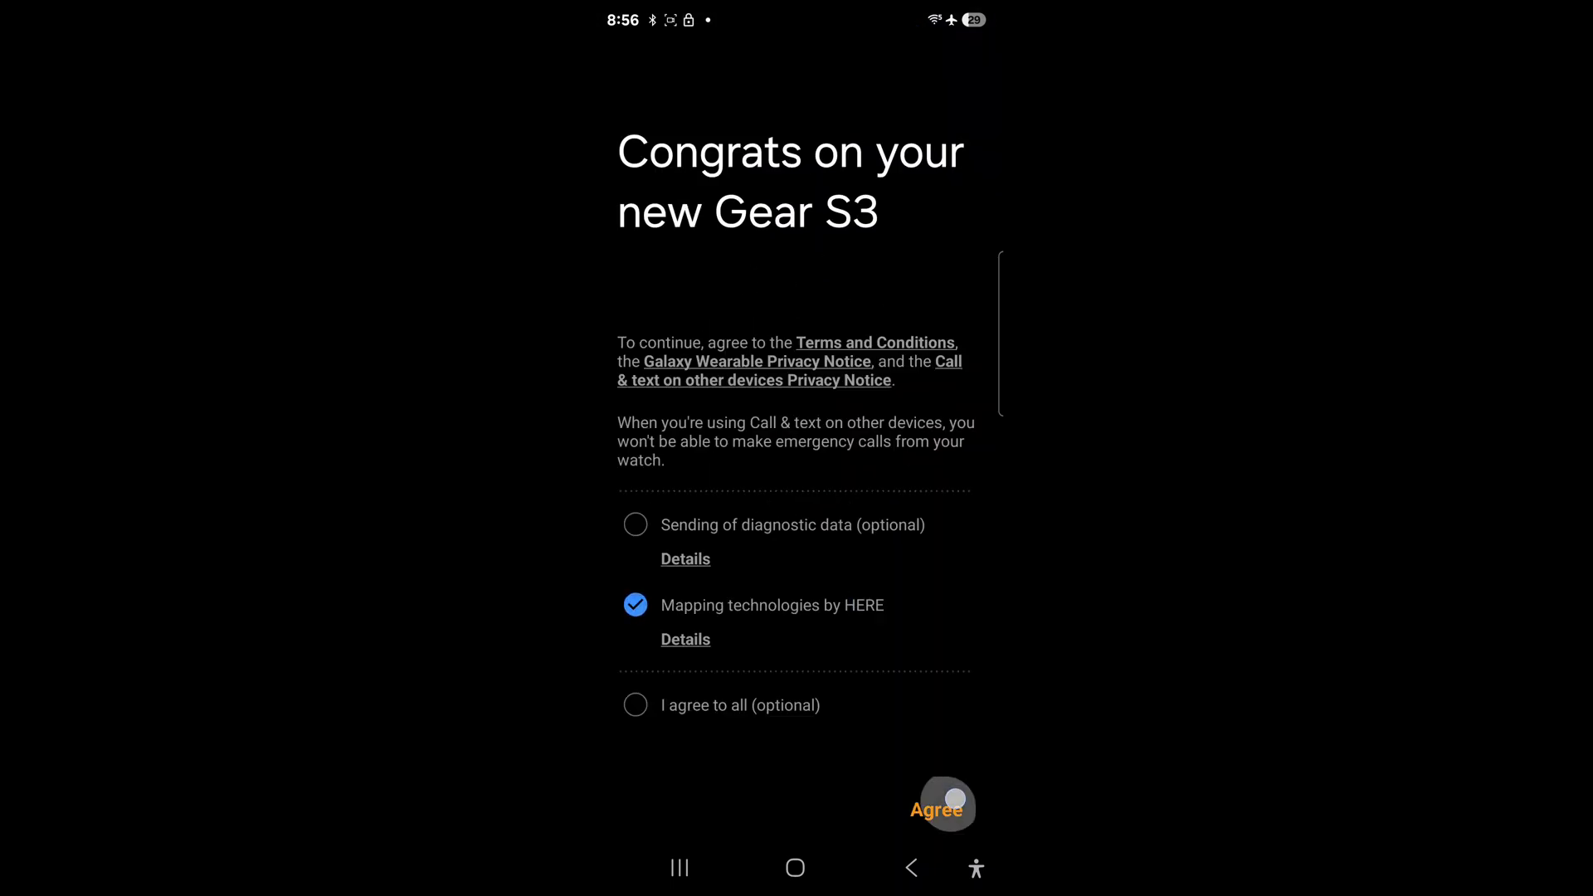
click(936, 810)
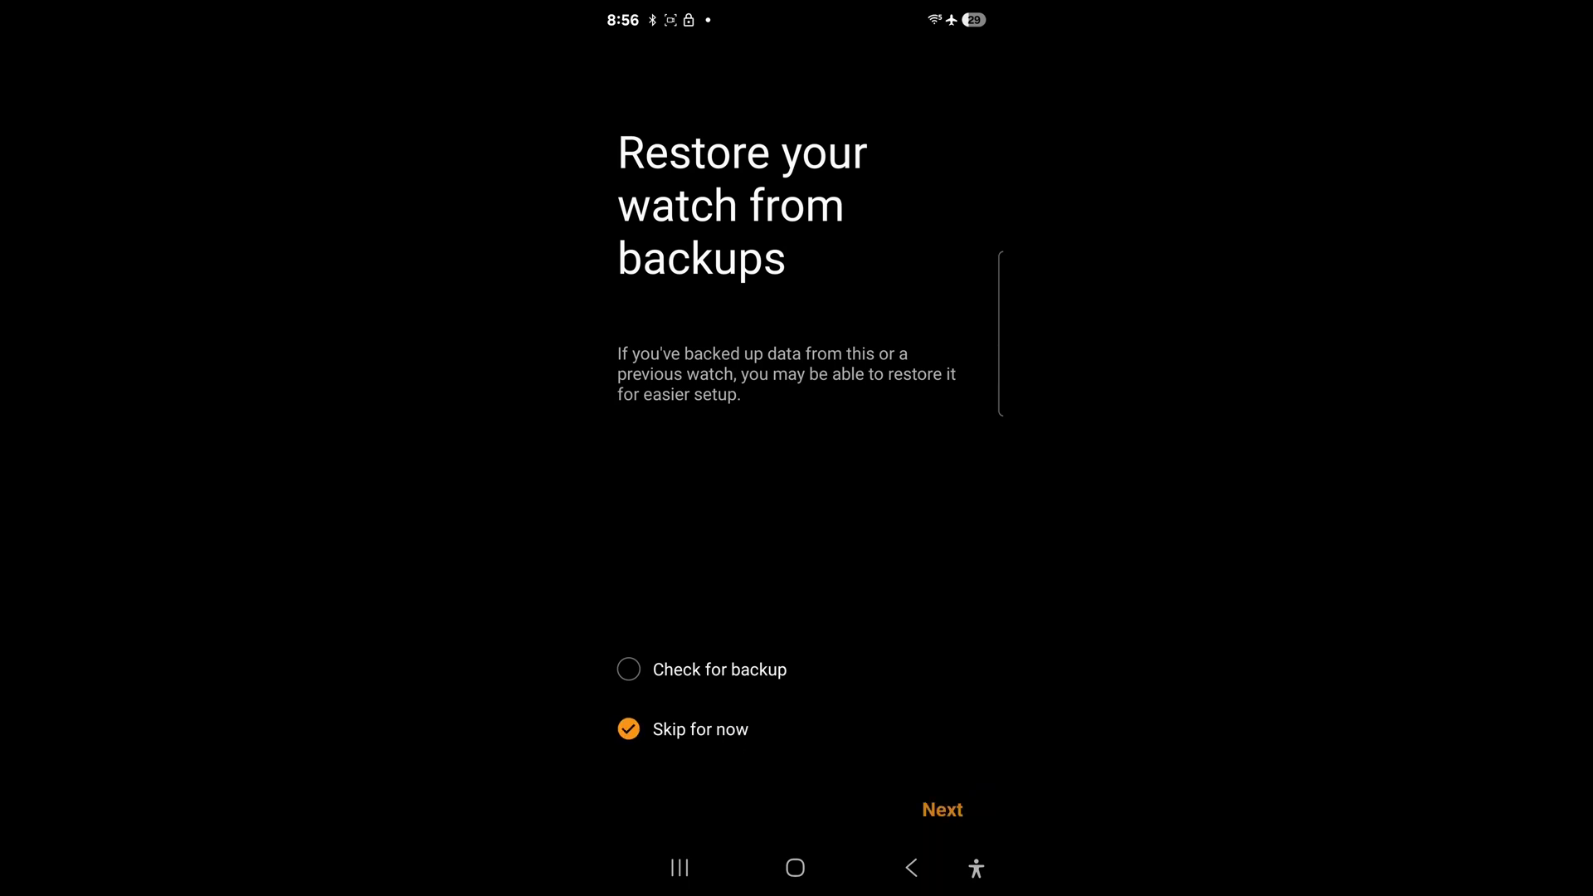
click(939, 810)
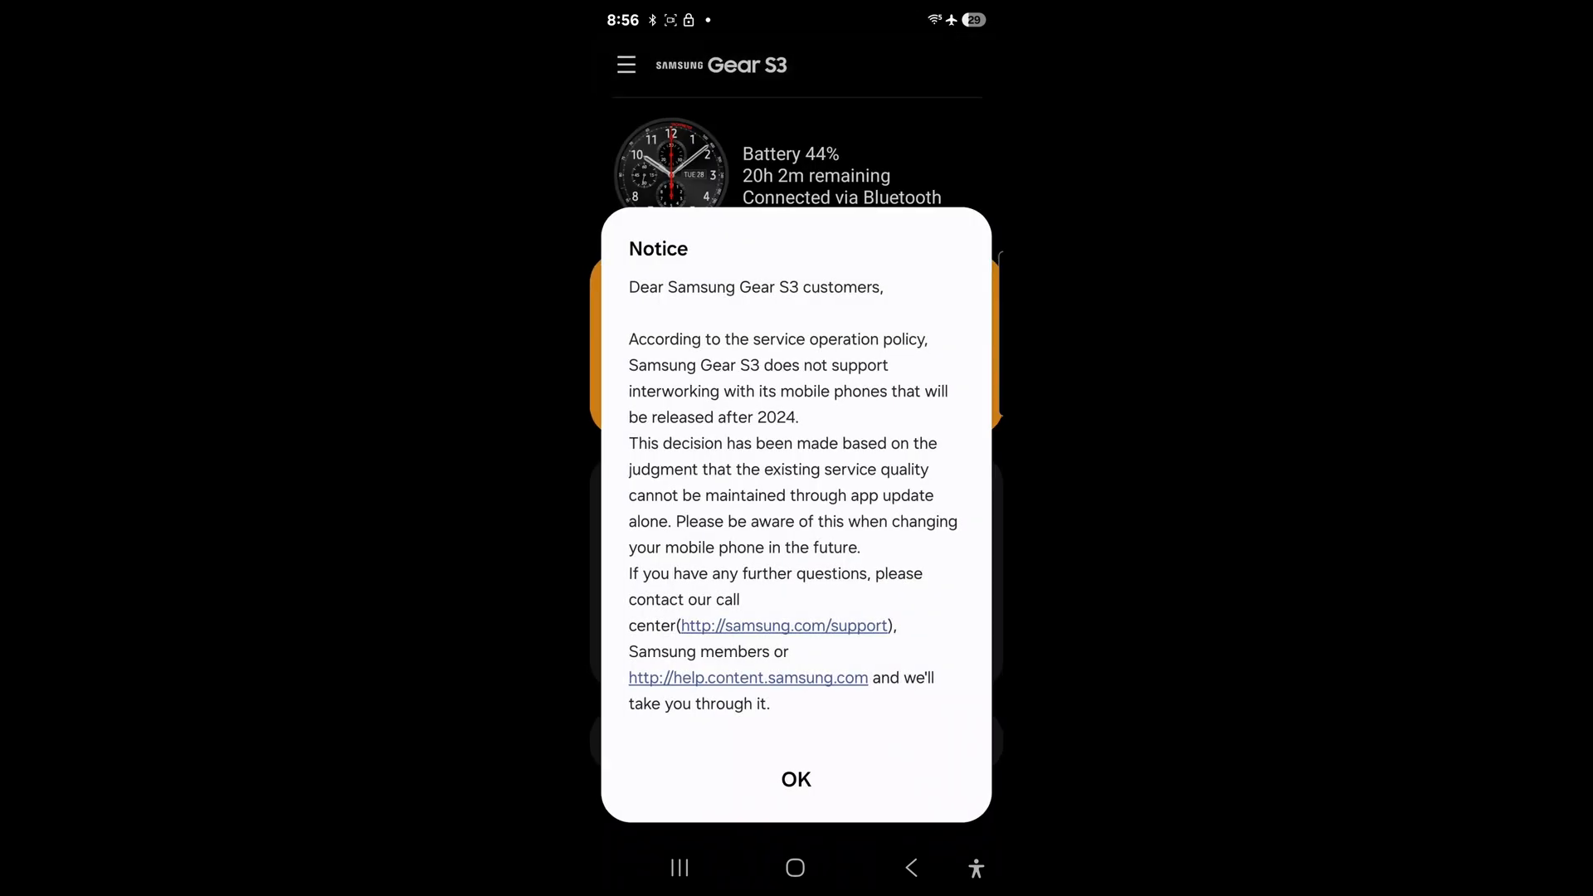
Dismiss the service notice and scroll the Home tab settings down to About watch
click(795, 780)
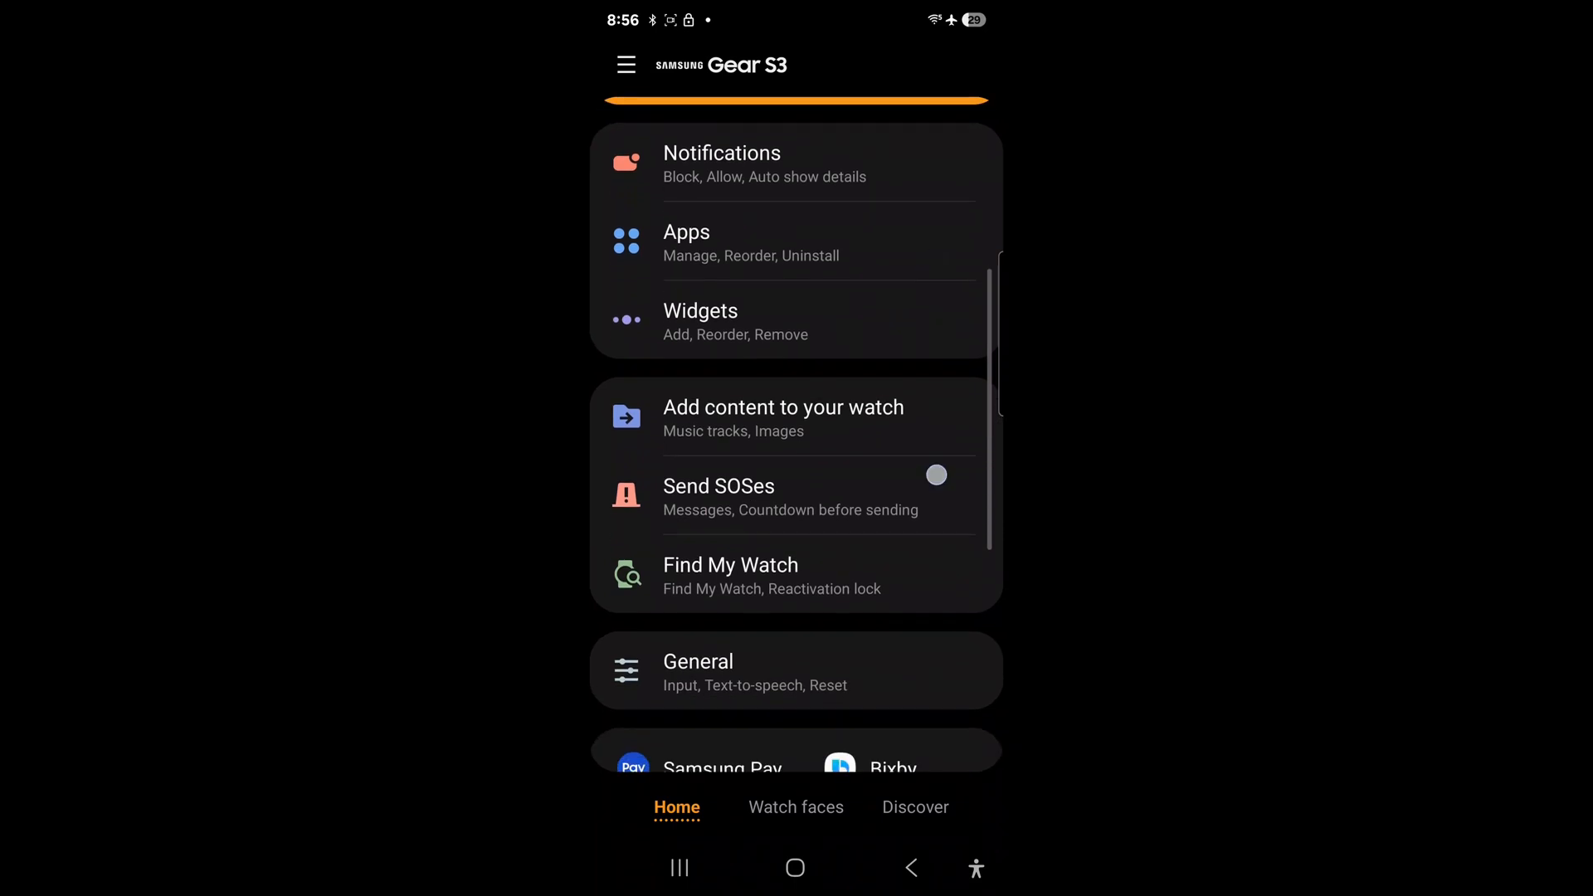
scroll(down, 3)
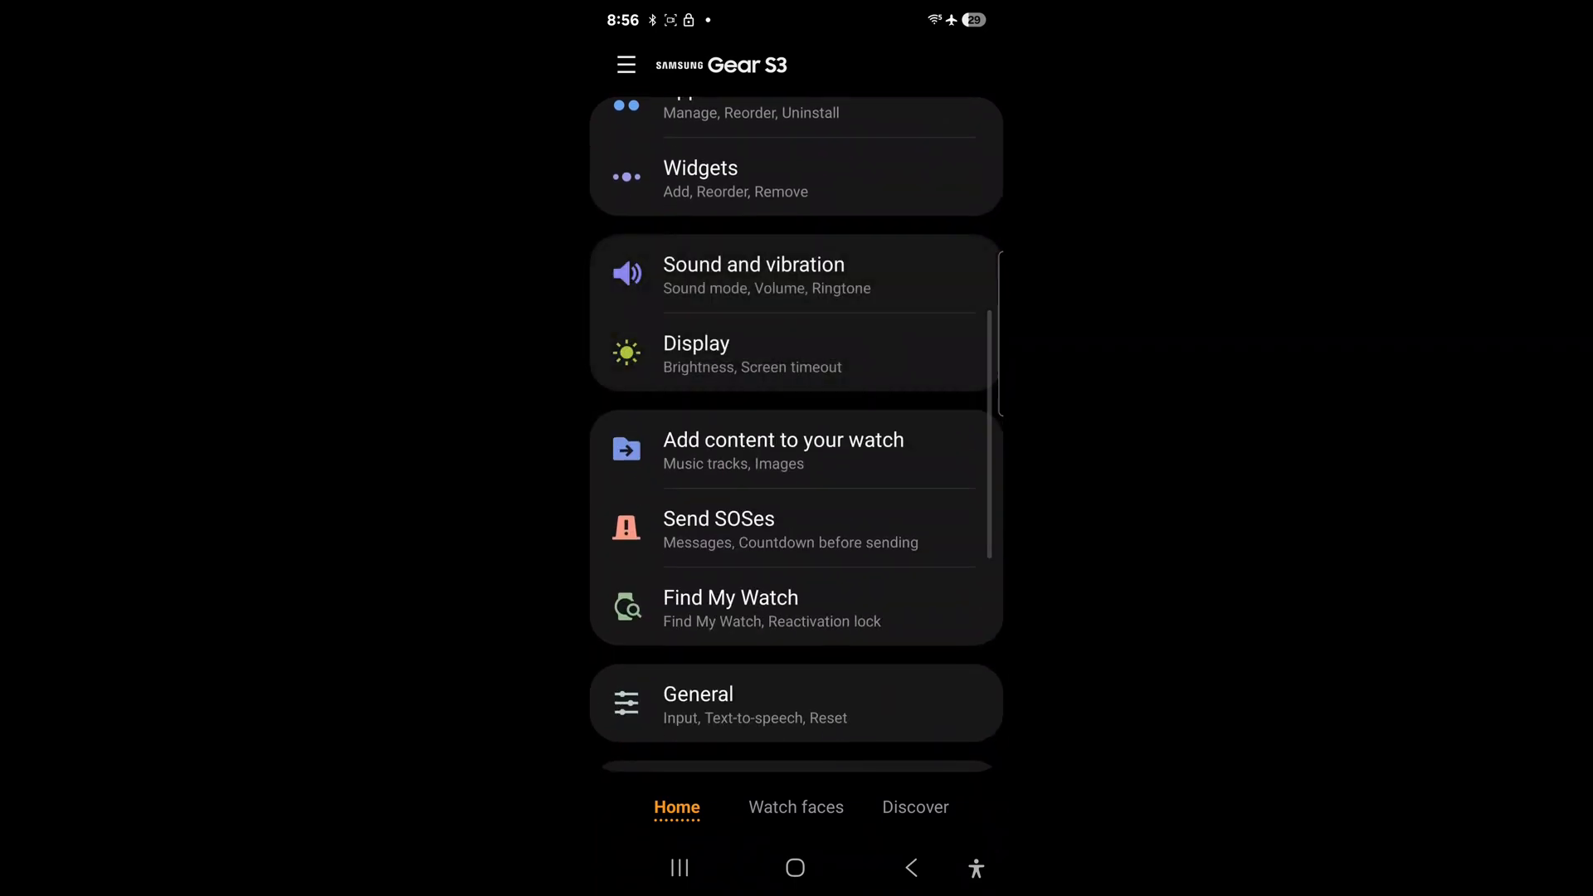
scroll(down, 3)
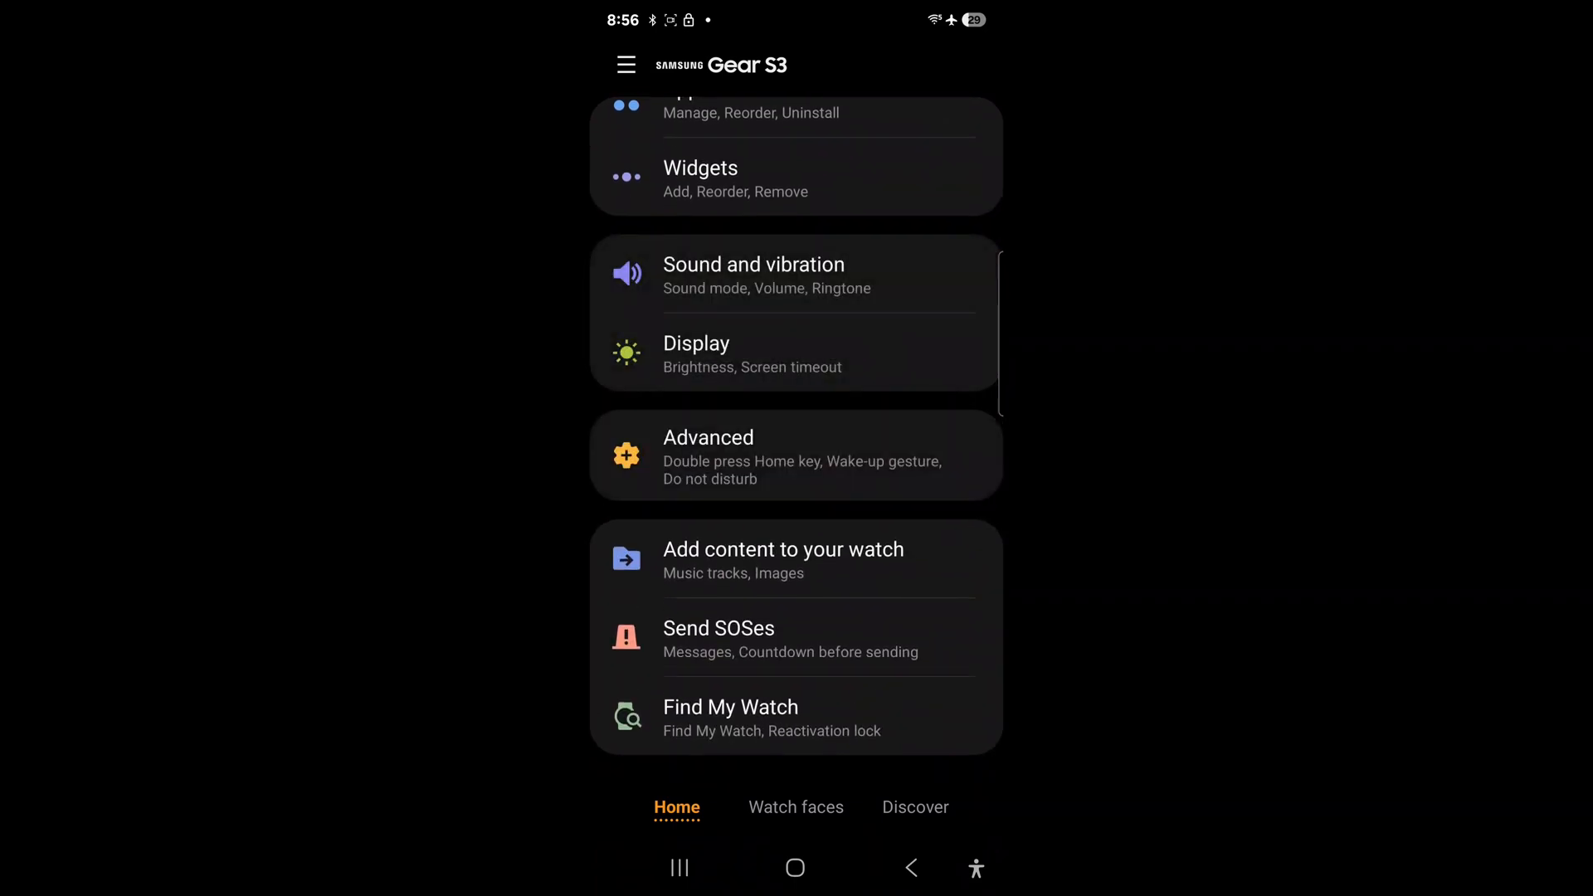
scroll(down, 3)
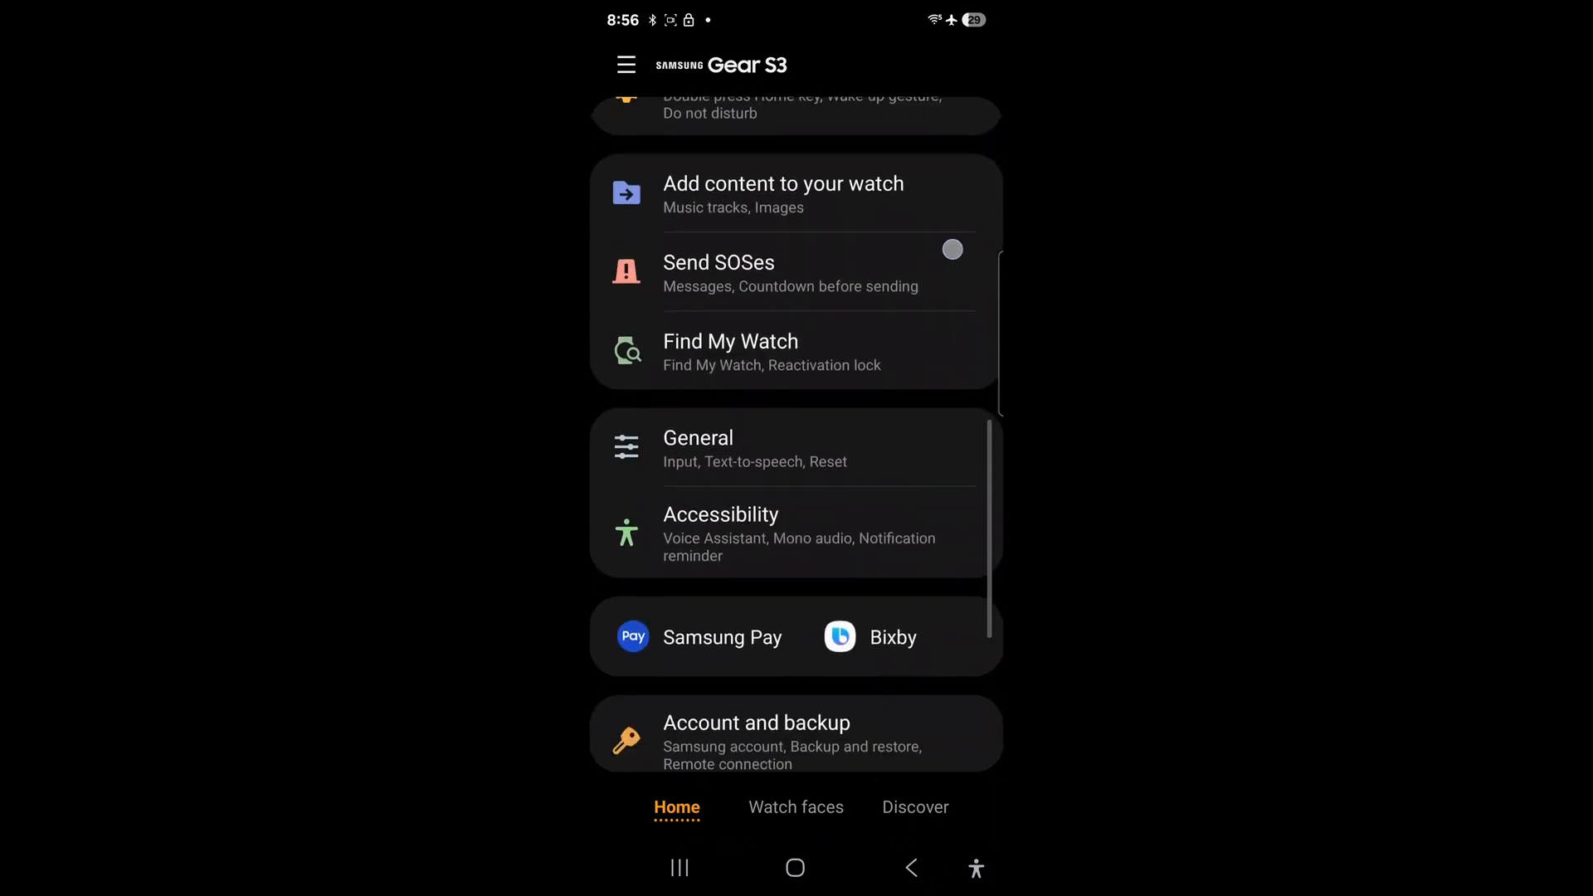
scroll(down, 3)
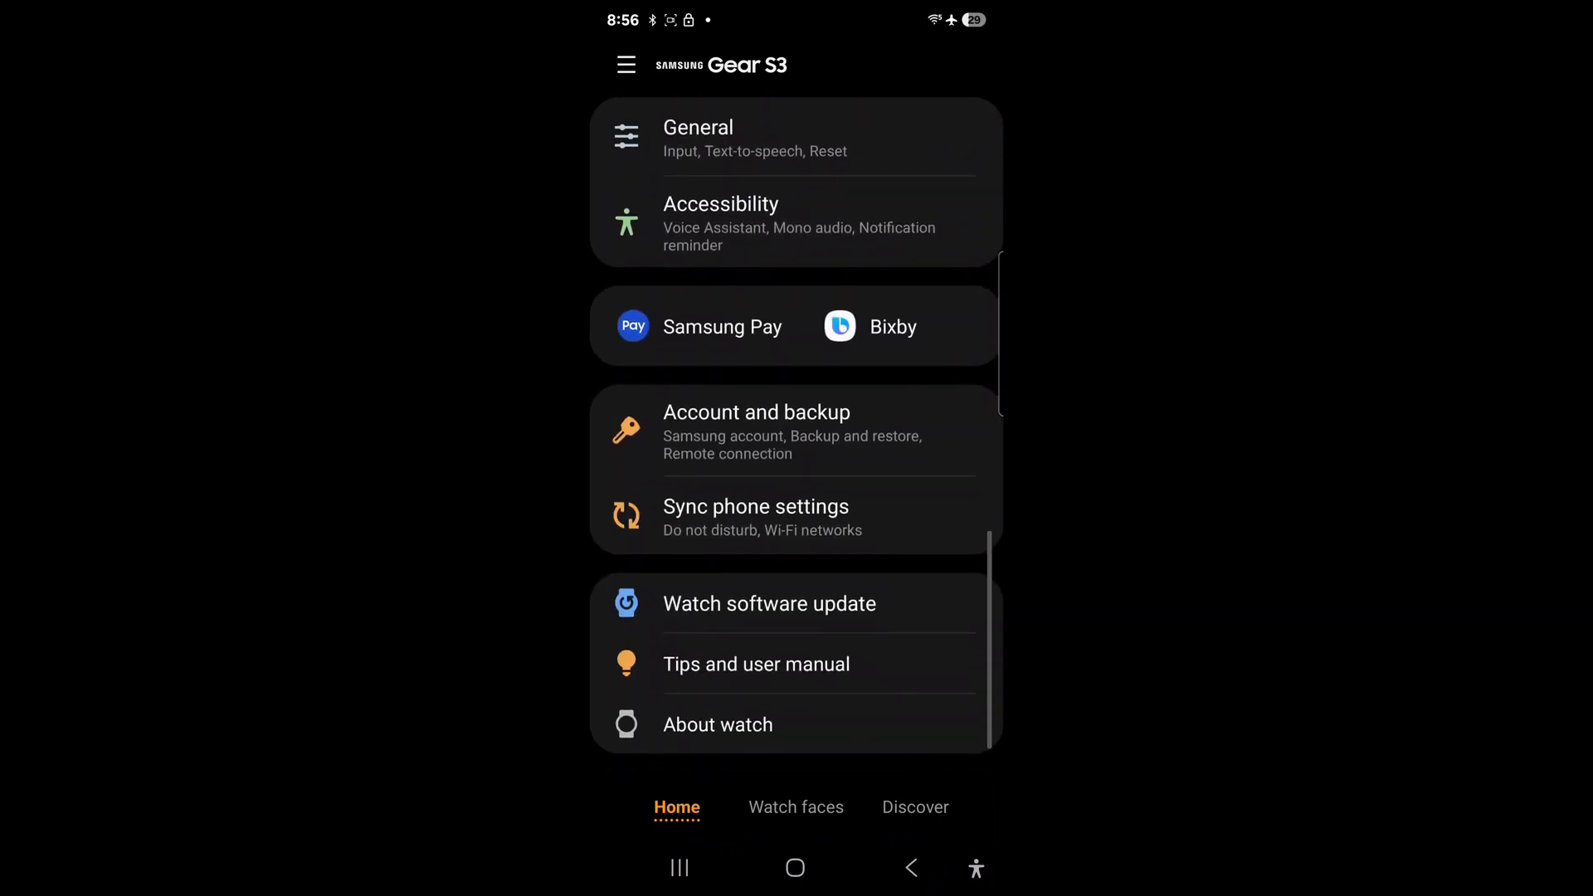